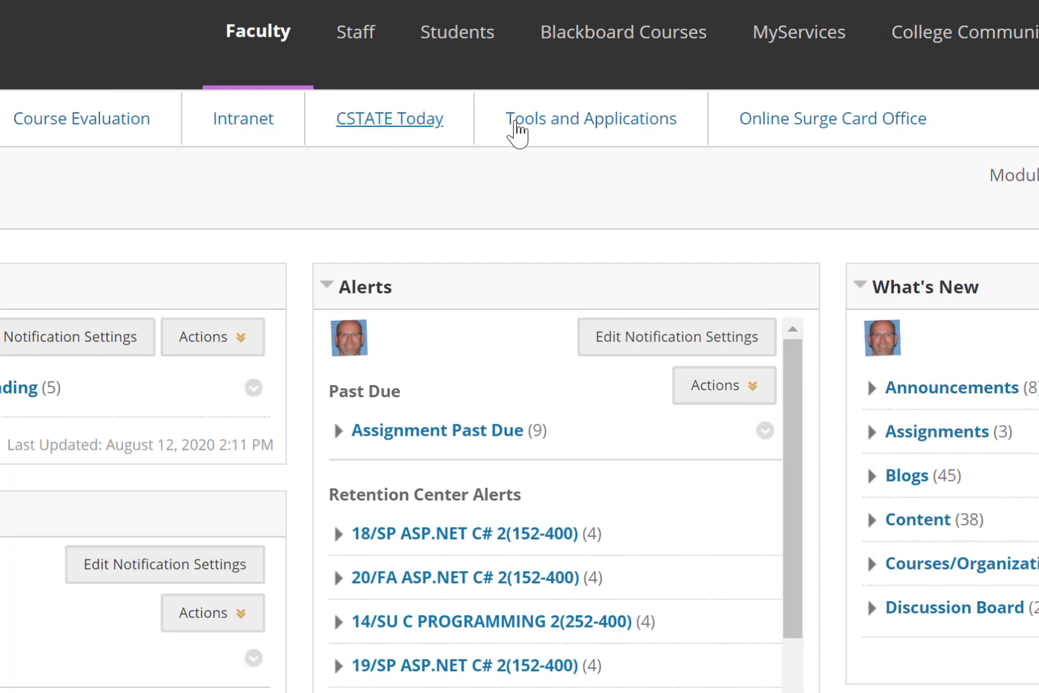
# Reach the Zoom Meetings portal from the faculty Tools and Applications module
pyautogui.click(589, 118)
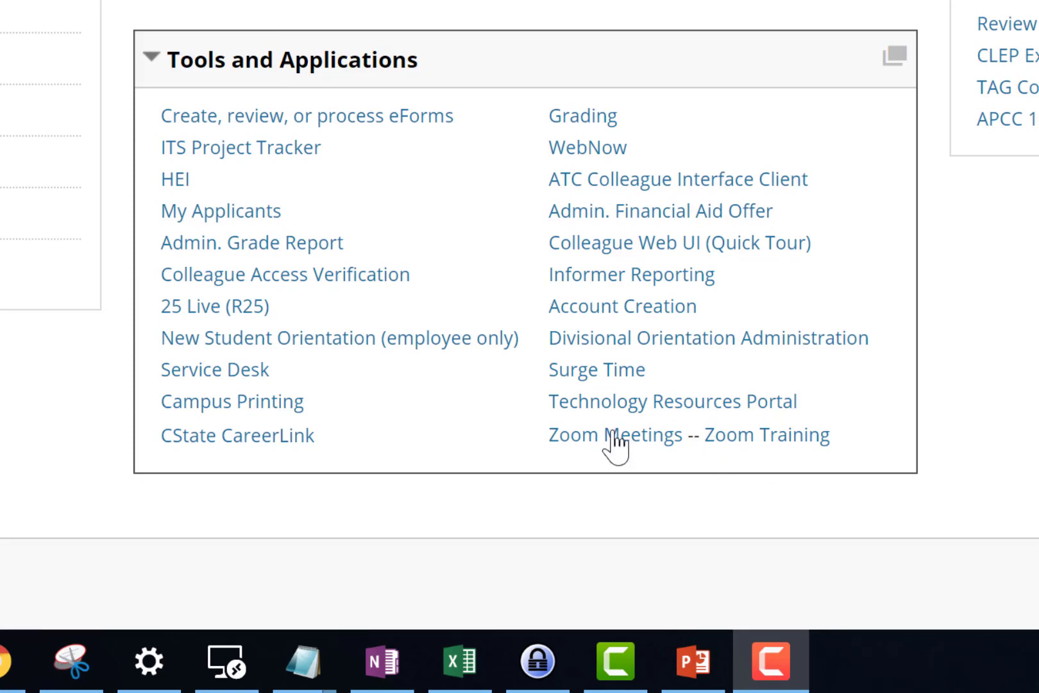
pyautogui.click(613, 435)
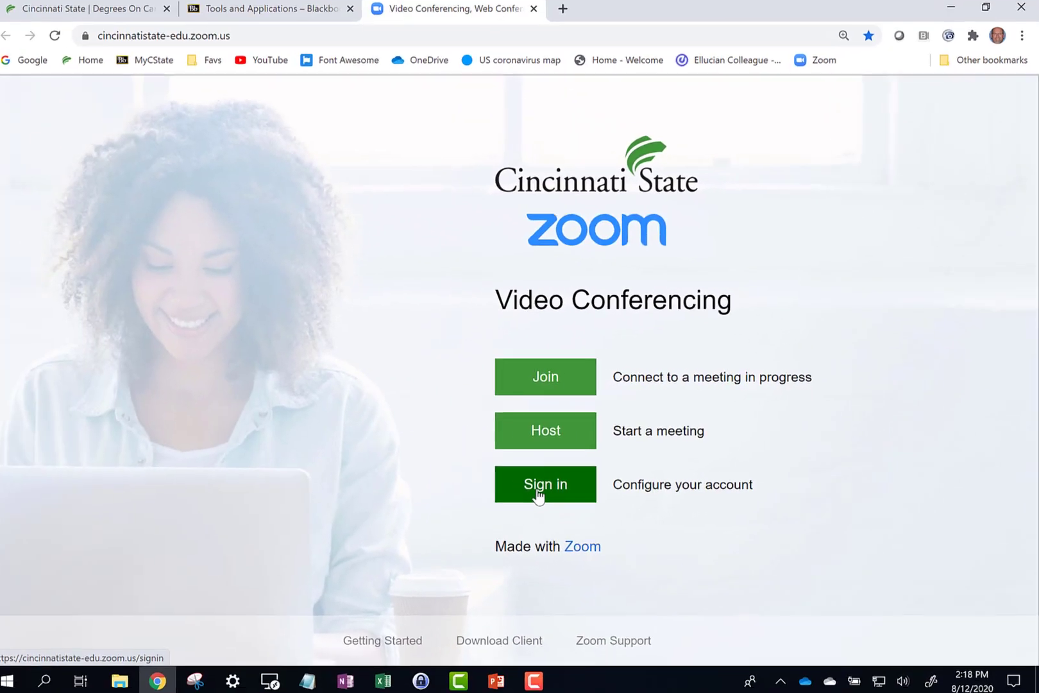
# Sign in to the Zoom portal through the Cincinnati State single sign-on
pyautogui.click(545, 484)
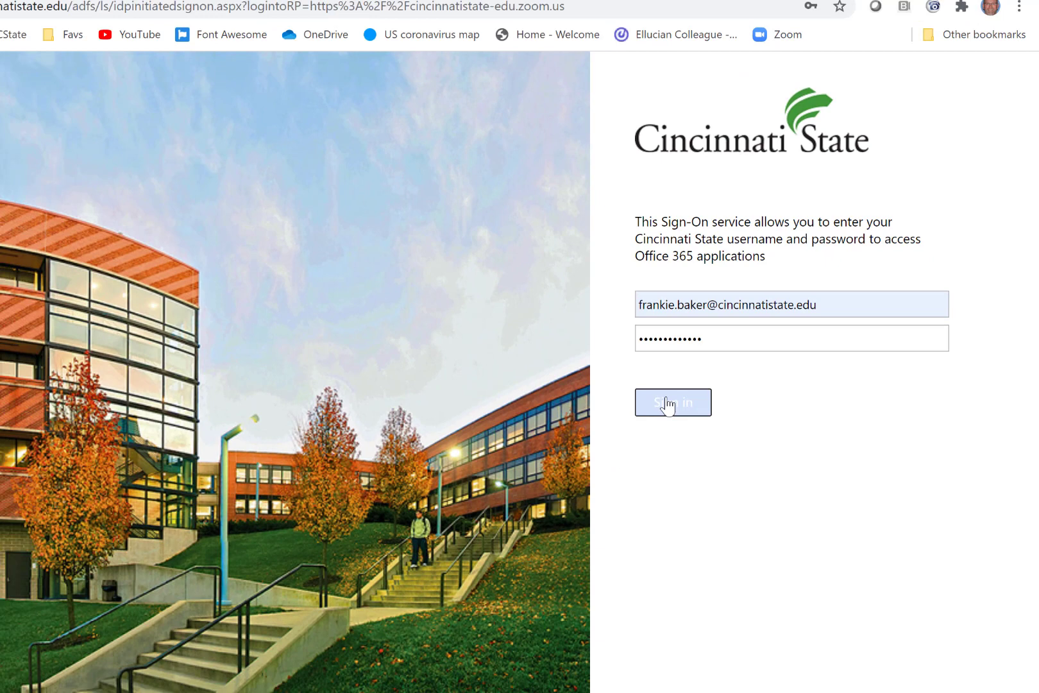
pyautogui.click(672, 402)
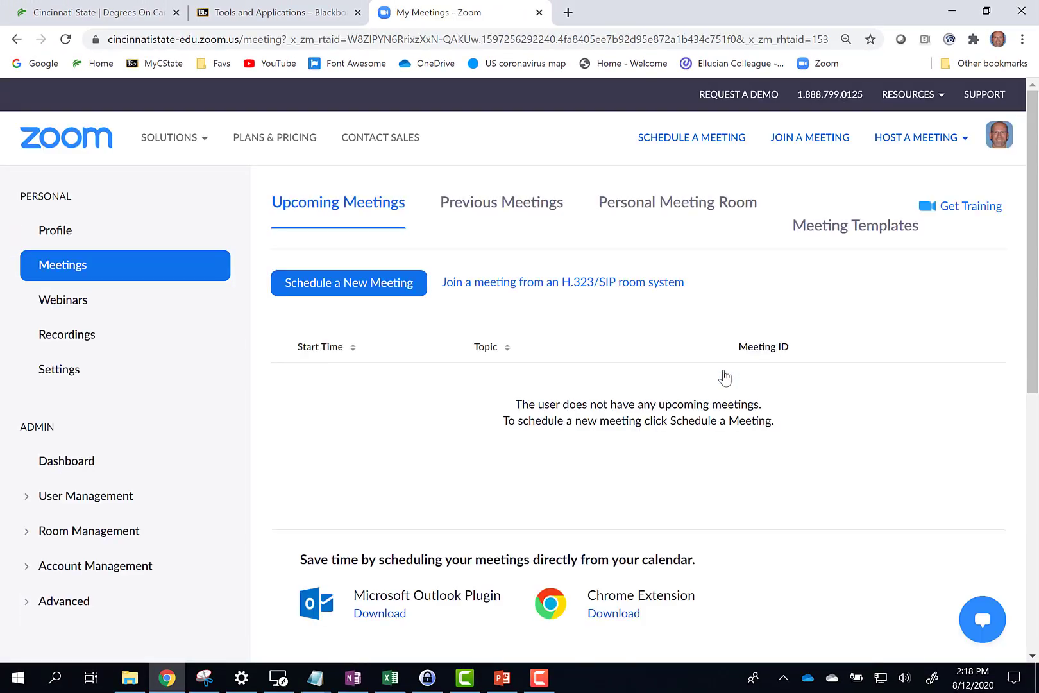
pyautogui.moveTo(569, 678)
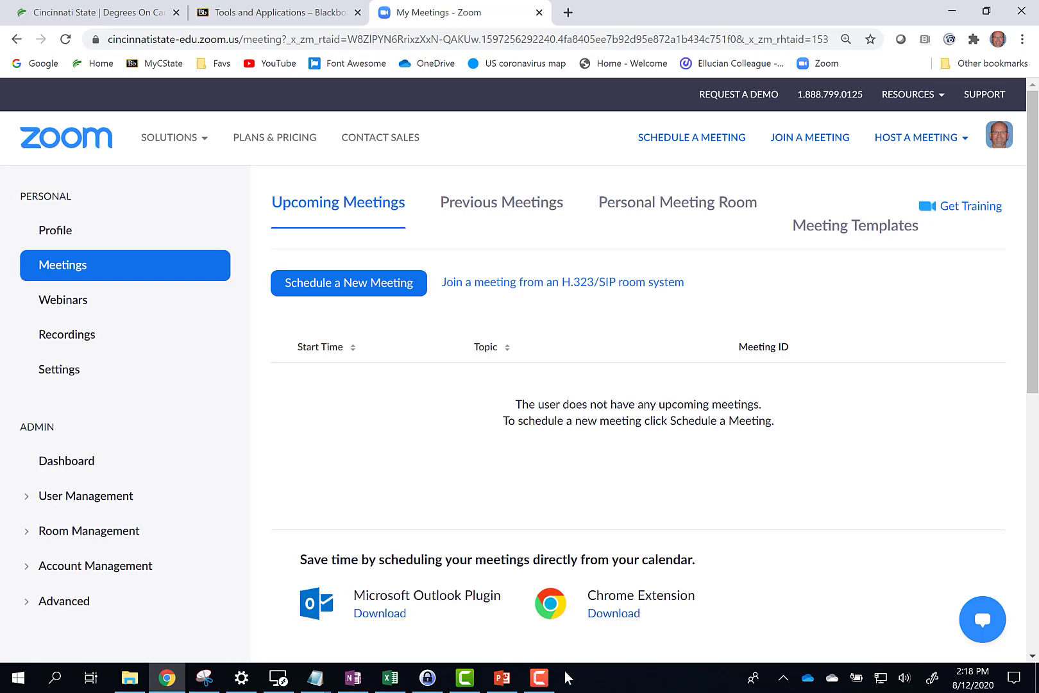
# Download the Zoom Client for Meetings from the Download Center and run ZoomInstaller.exe
pyautogui.click(96, 12)
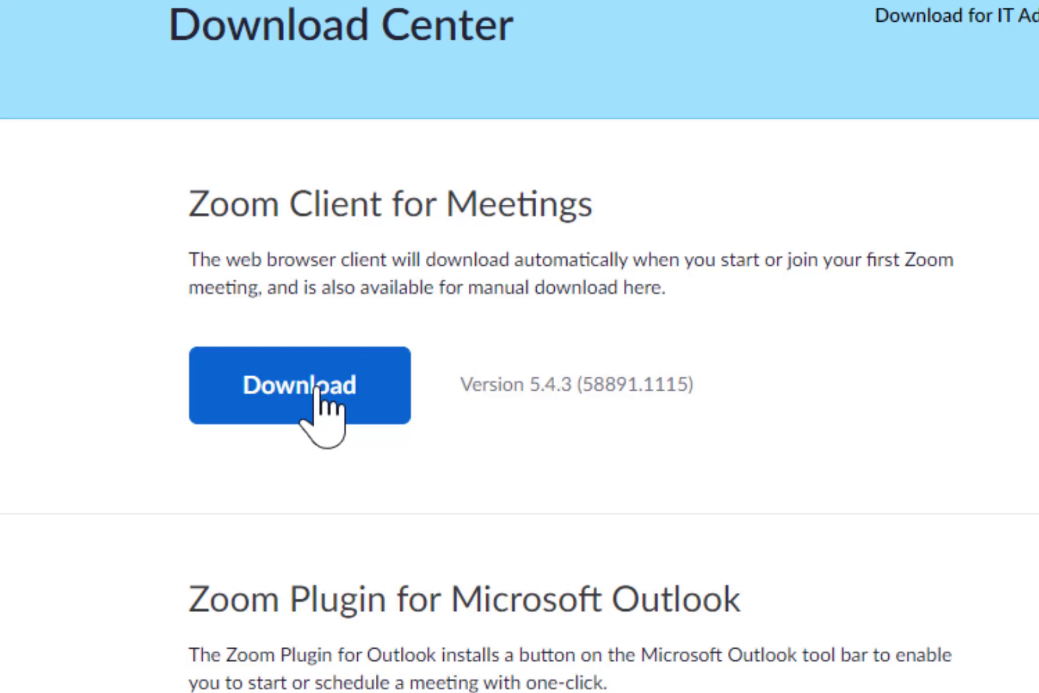
pyautogui.click(299, 385)
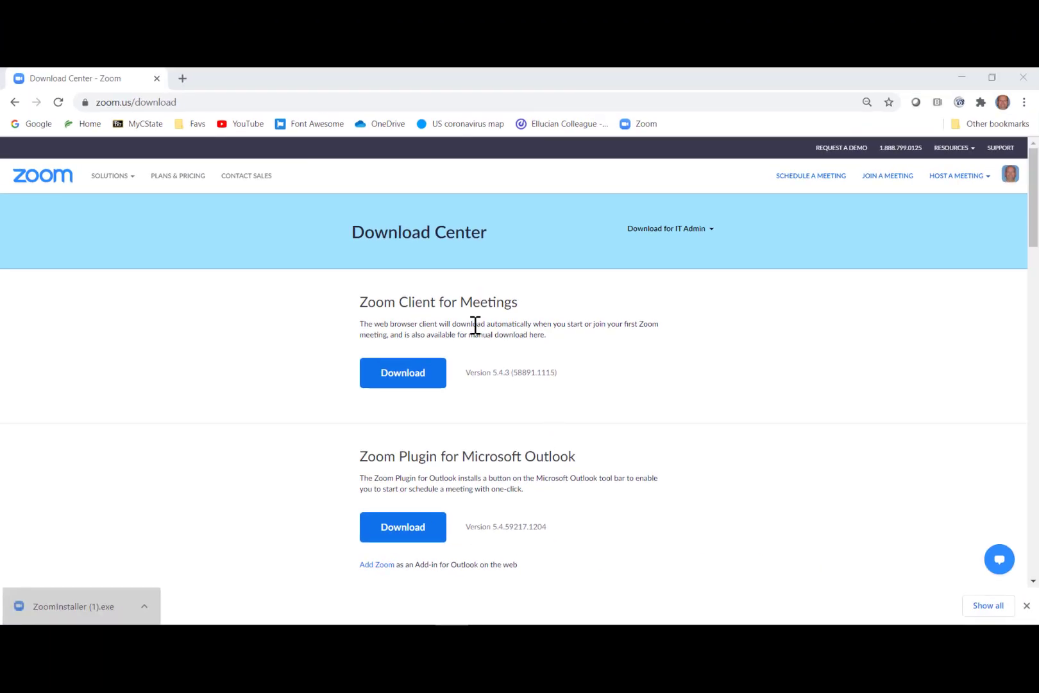
pyautogui.click(74, 605)
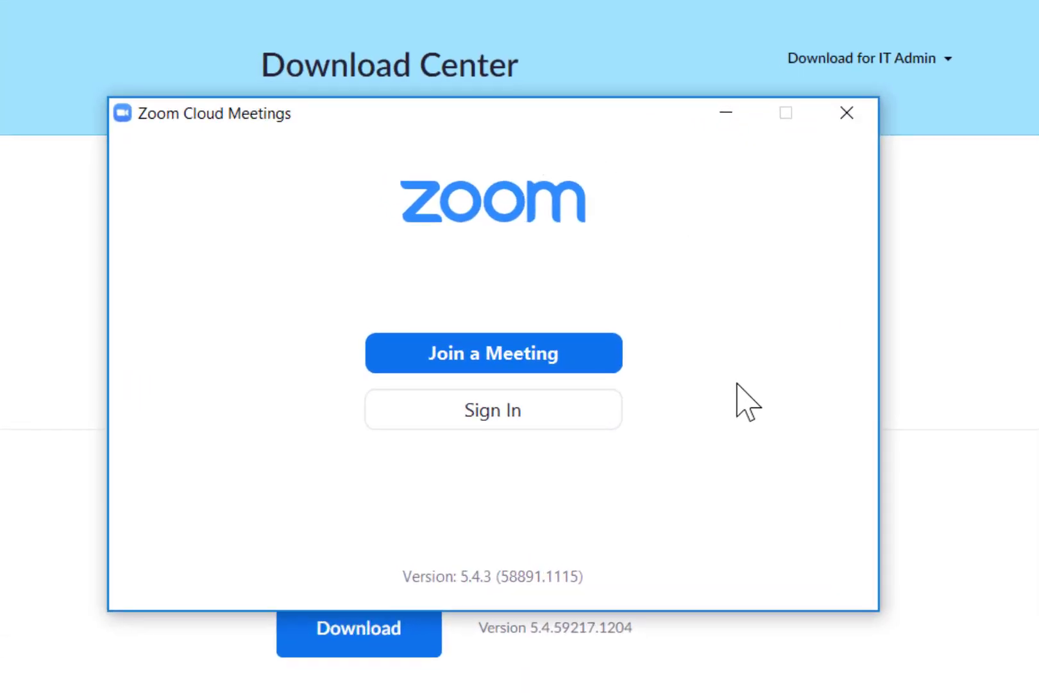
# Sign in to the desktop client via SSO with company domain cincinnatistate-edu
pyautogui.click(493, 409)
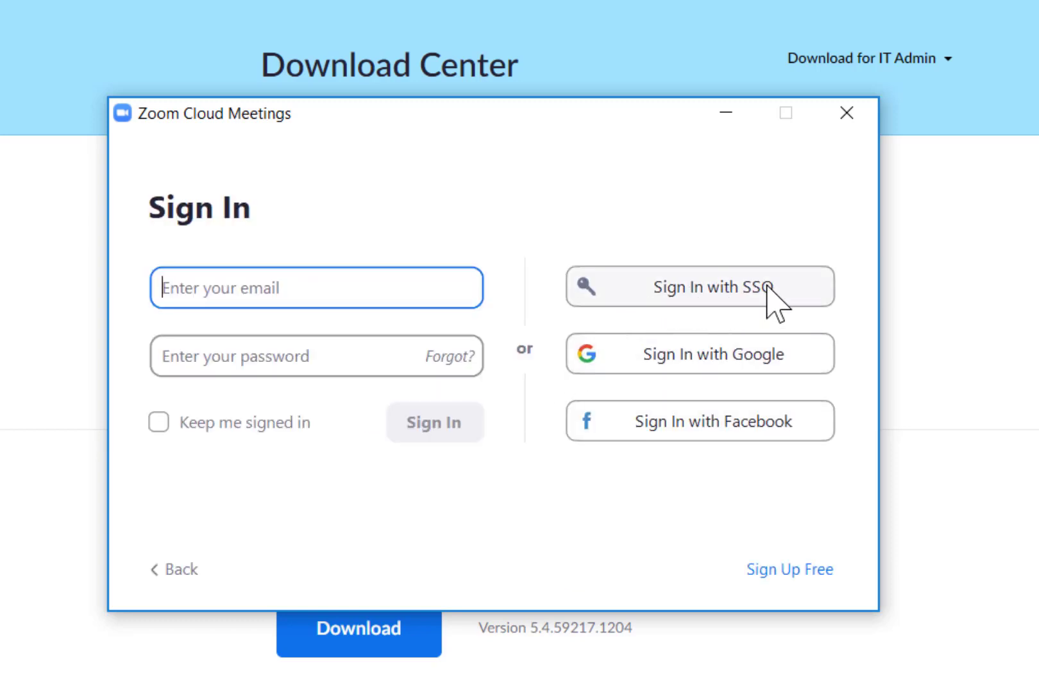
pyautogui.click(700, 288)
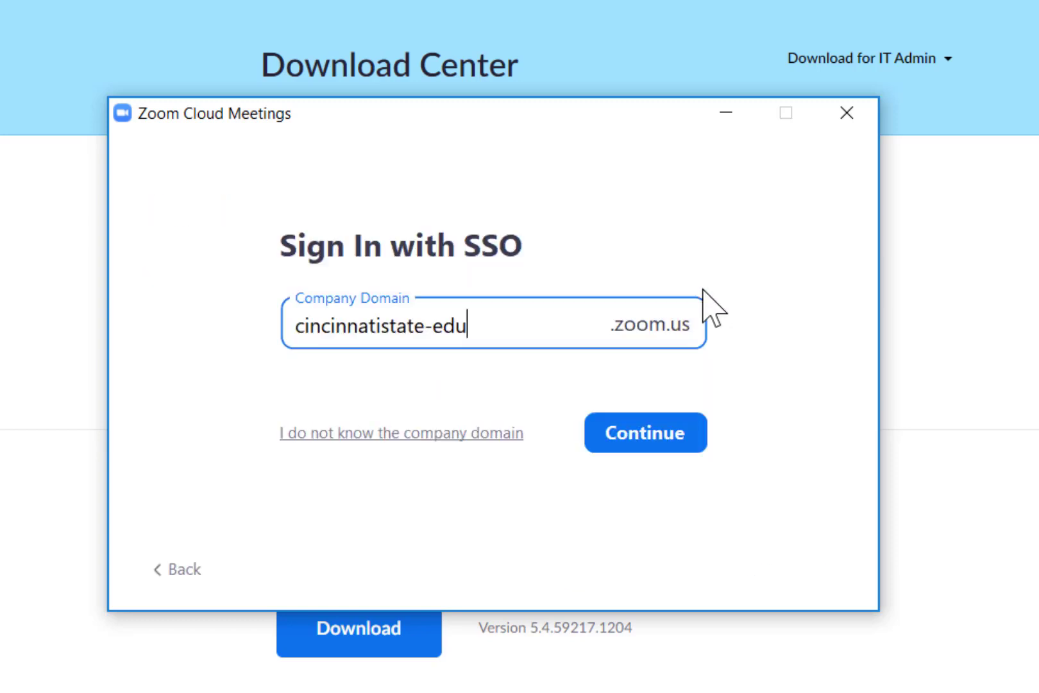
pyautogui.moveTo(576, 354)
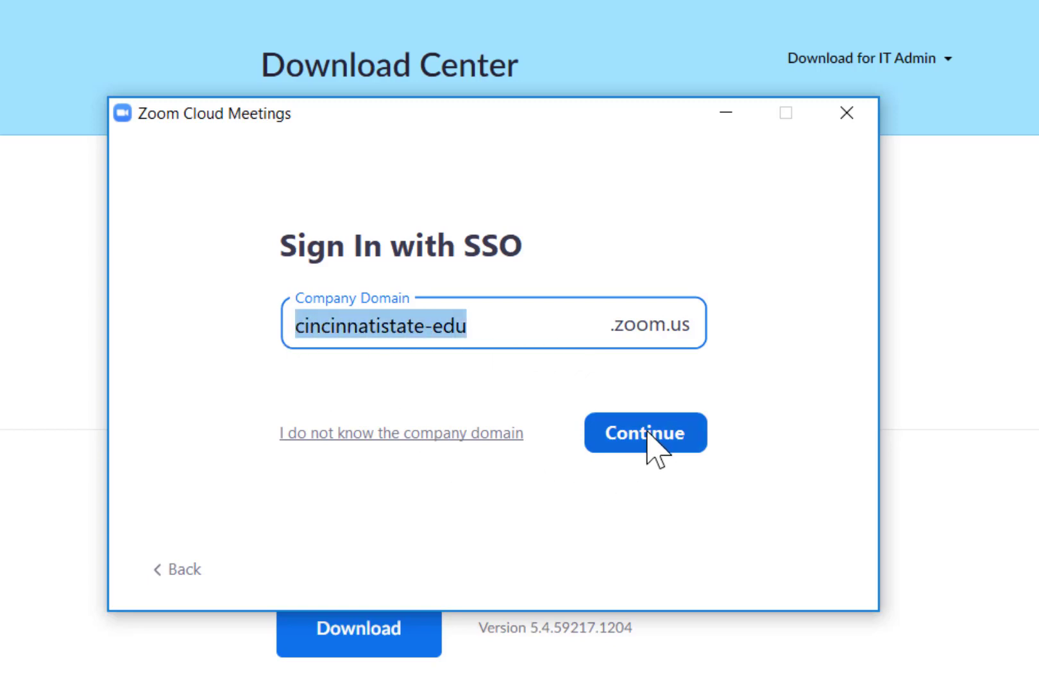
pyautogui.click(646, 432)
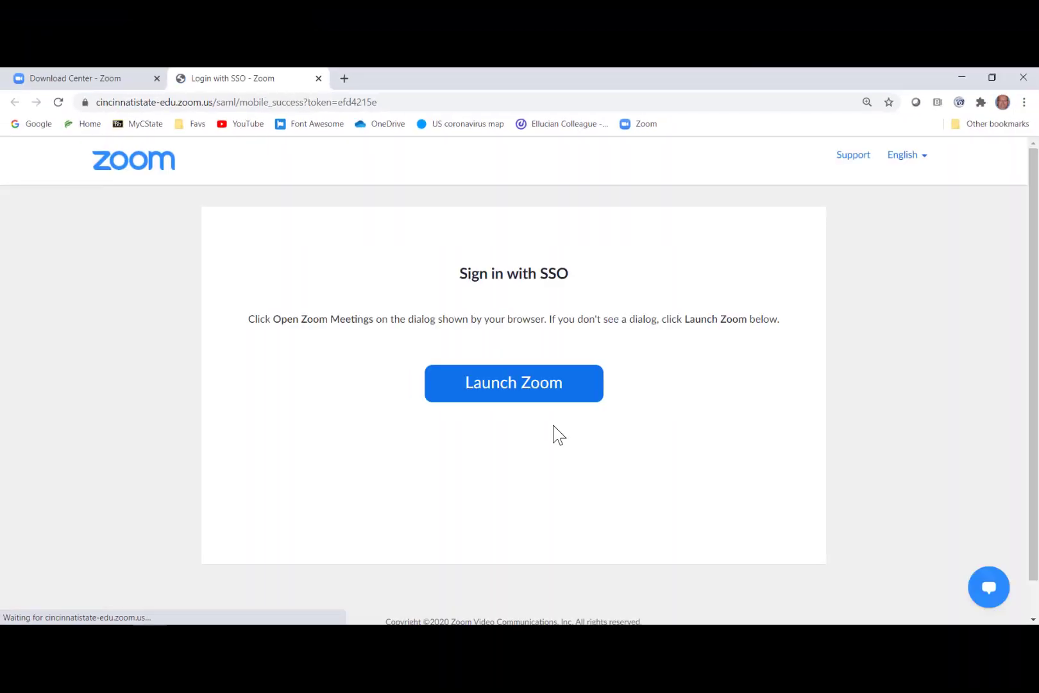
# Launch Zoom, view the account email in the profile menu, and run Check for Updates
pyautogui.click(513, 384)
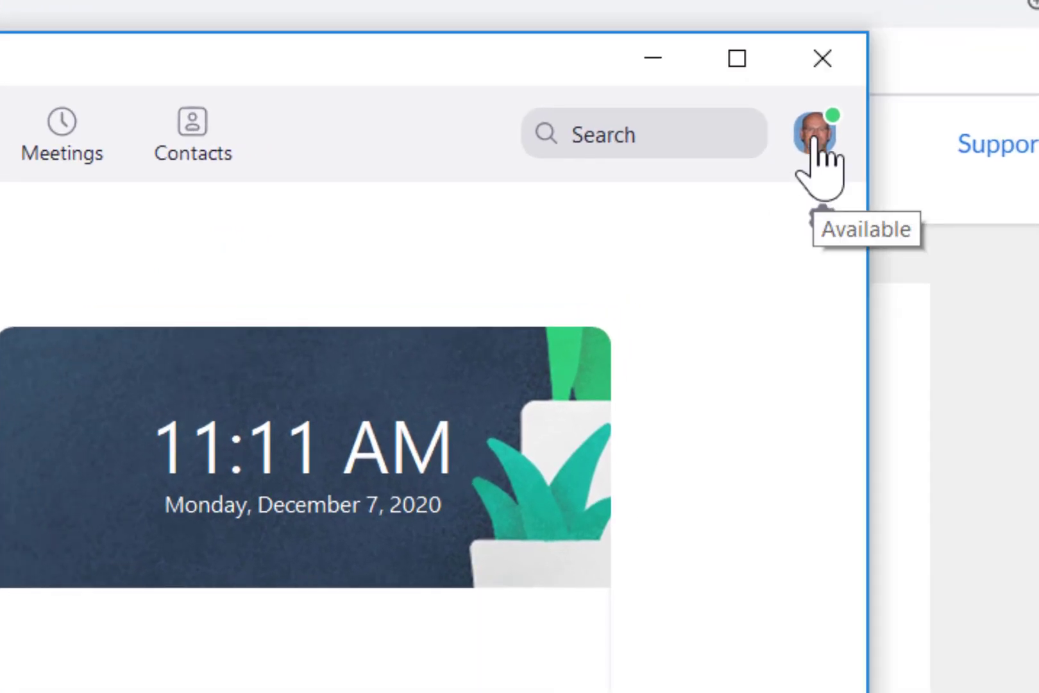
pyautogui.click(818, 133)
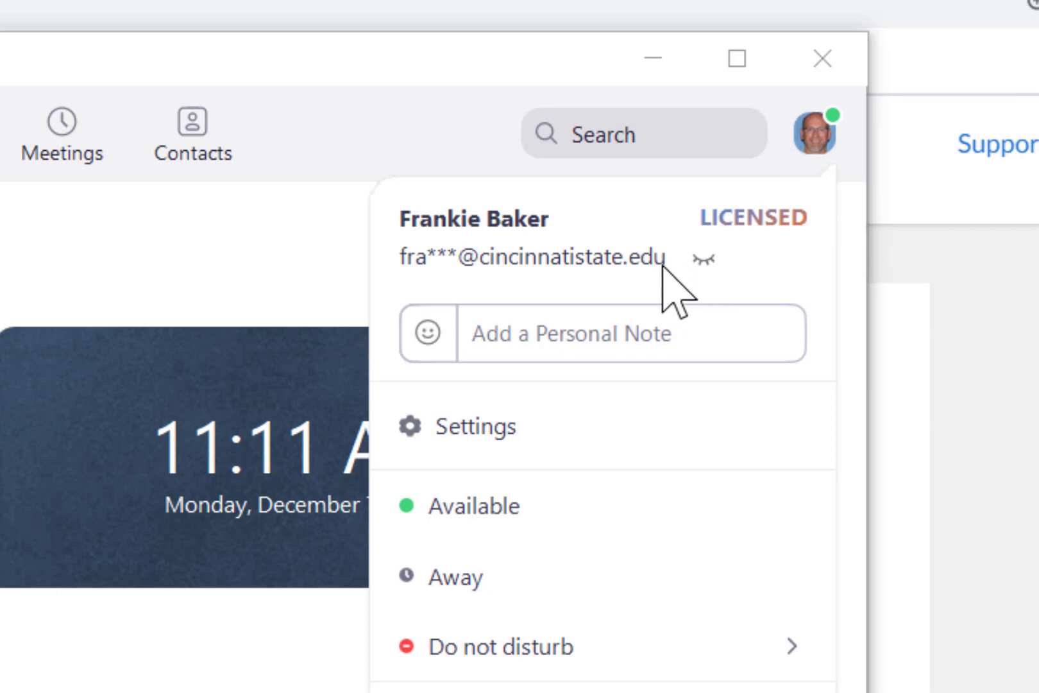
pyautogui.click(704, 257)
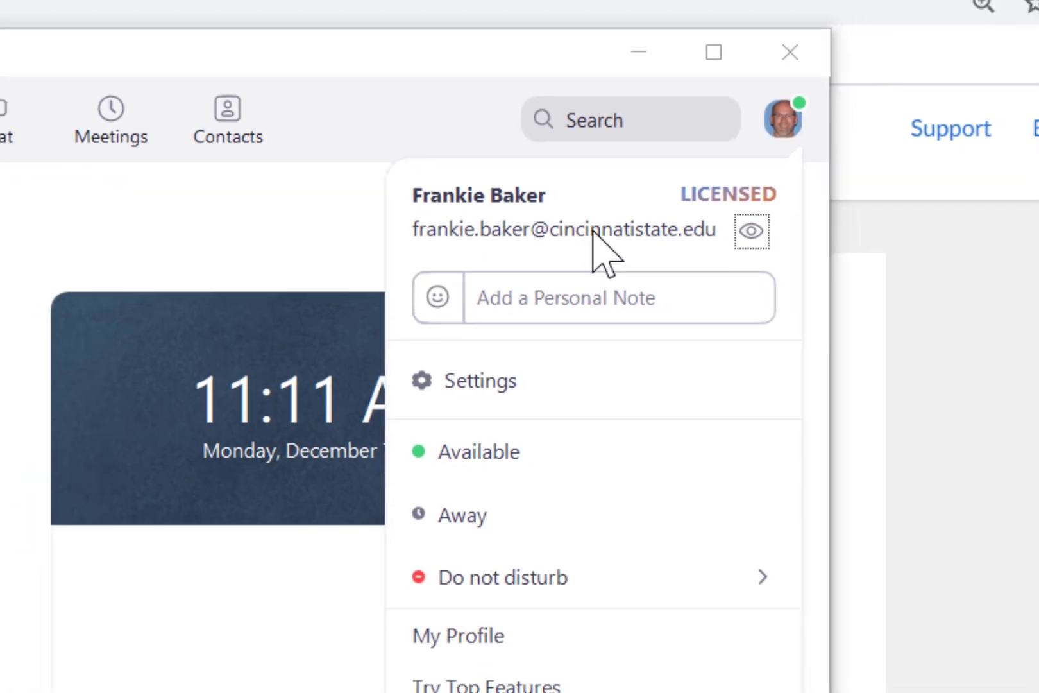
pyautogui.click(749, 230)
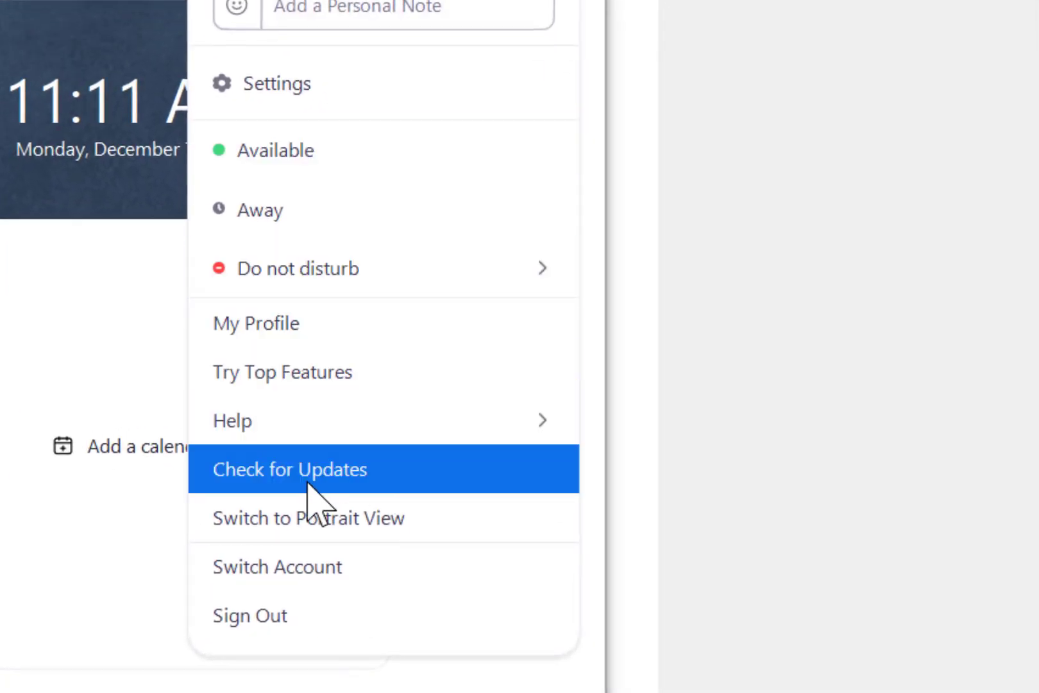
pyautogui.click(290, 468)
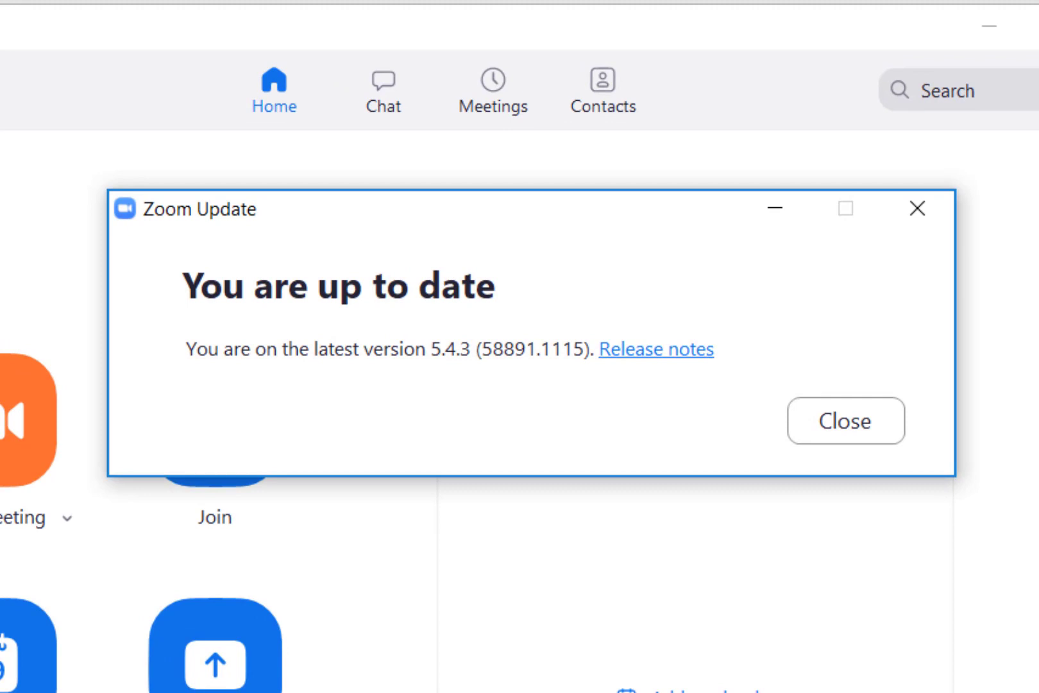
pyautogui.moveTo(156, 348)
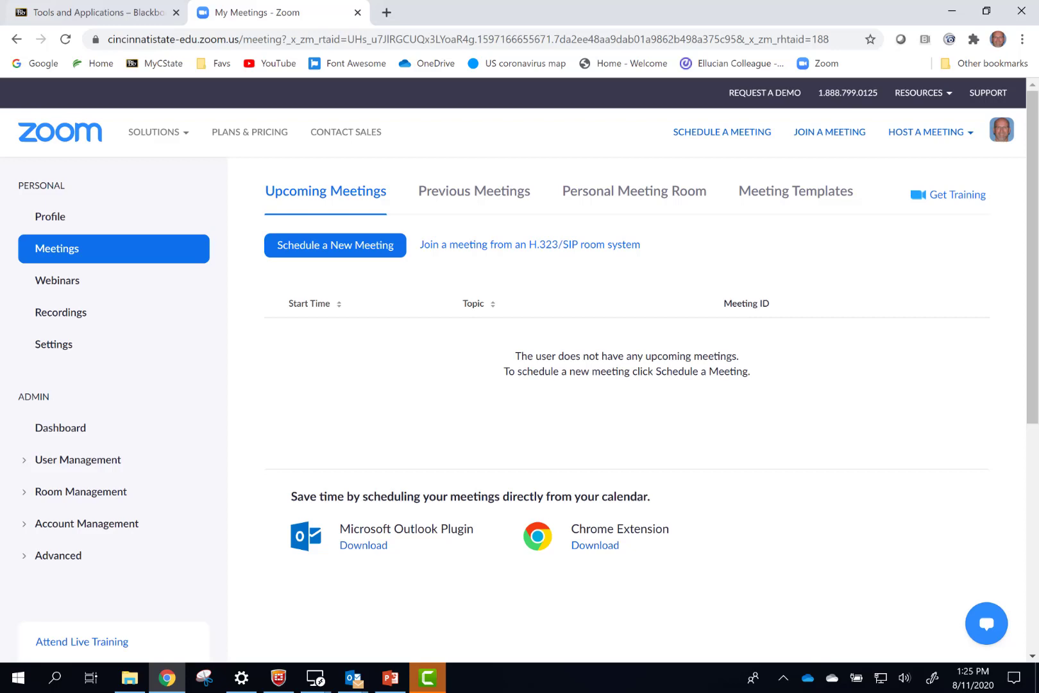
# Switch back to the Blackboard Tools and Applications browser tab
pyautogui.click(279, 12)
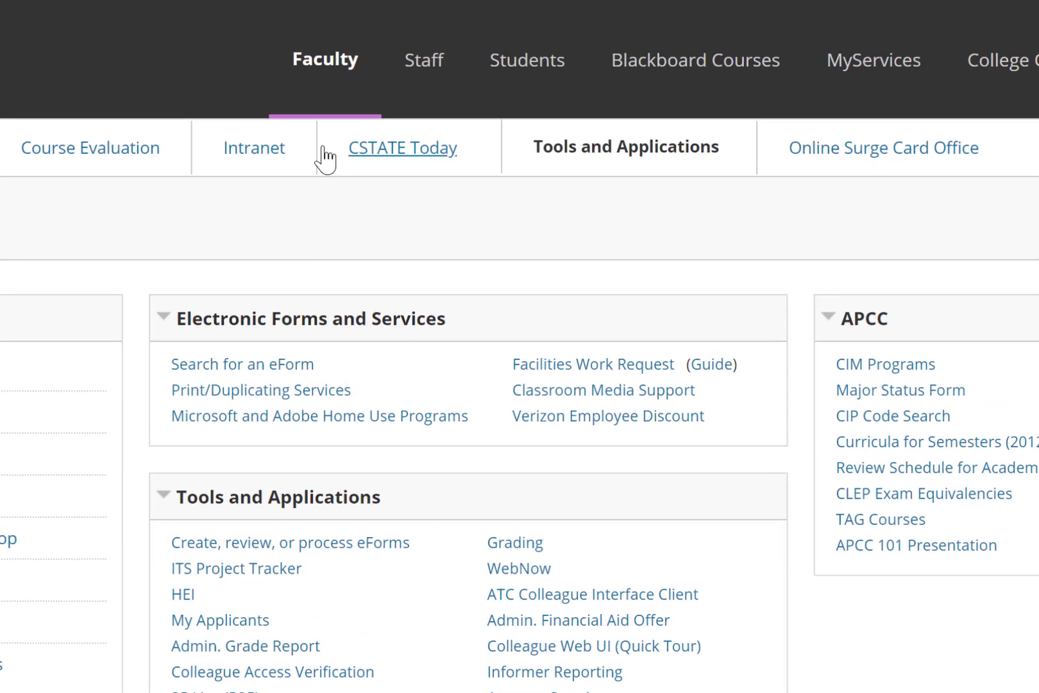
# Navigate from the Staff tab back to Tools and Applications and open Zoom Training
pyautogui.click(399, 60)
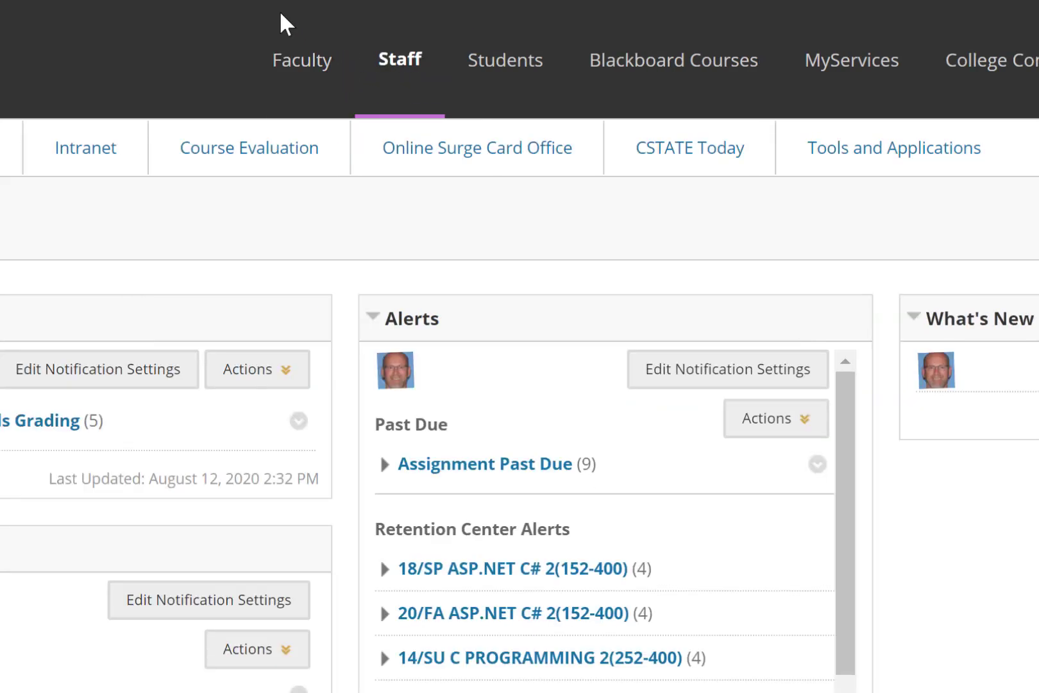
pyautogui.click(302, 60)
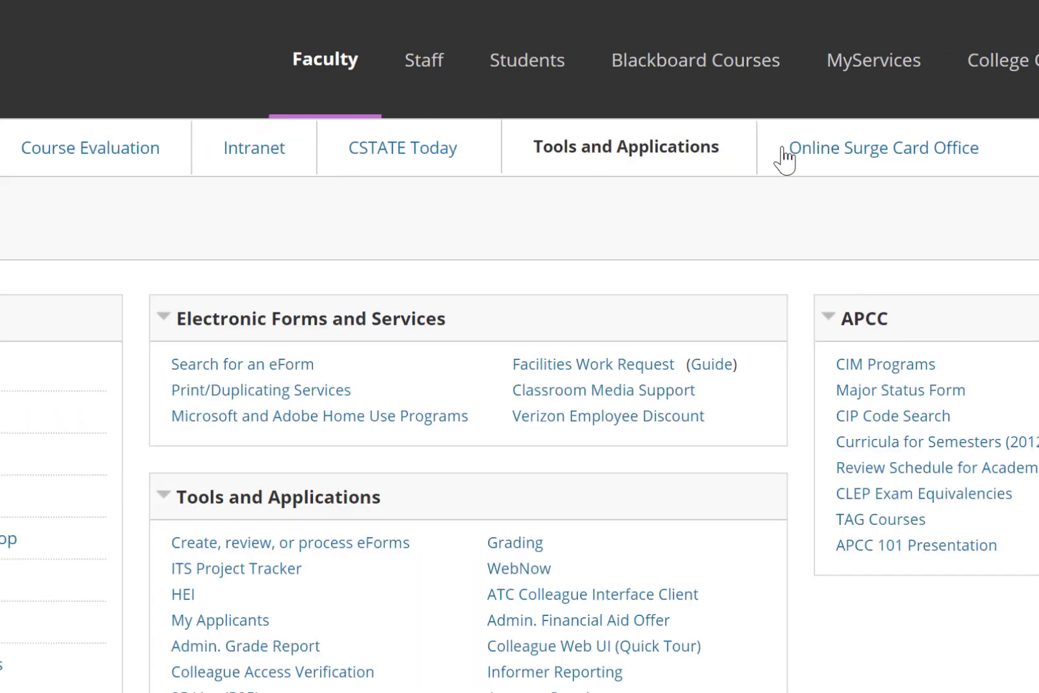
pyautogui.moveTo(594, 130)
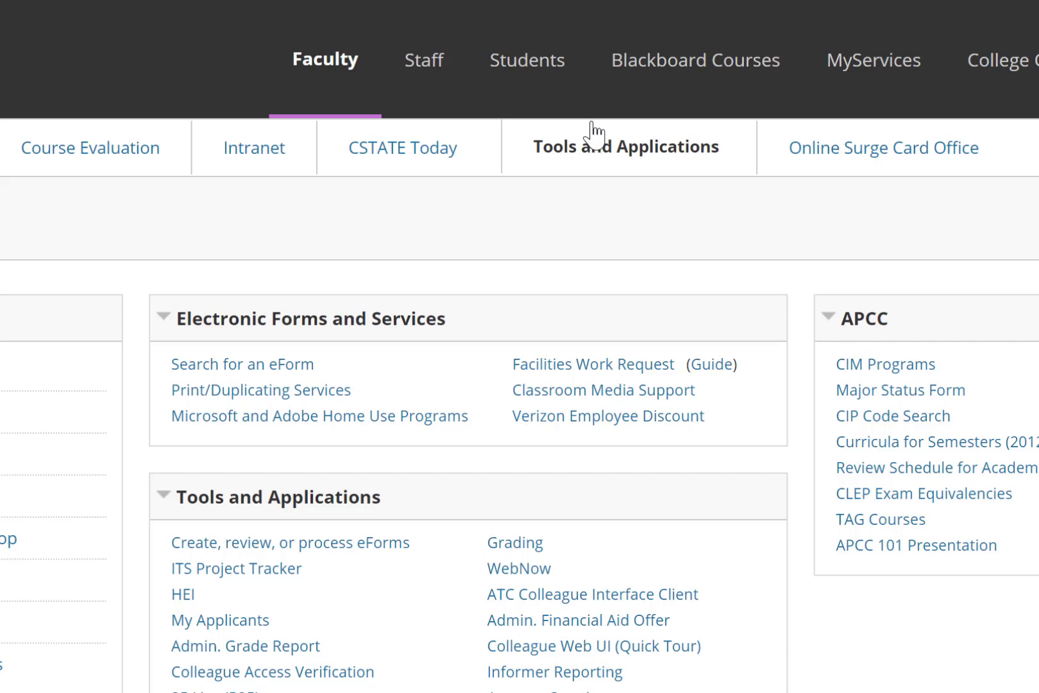
pyautogui.moveTo(601, 159)
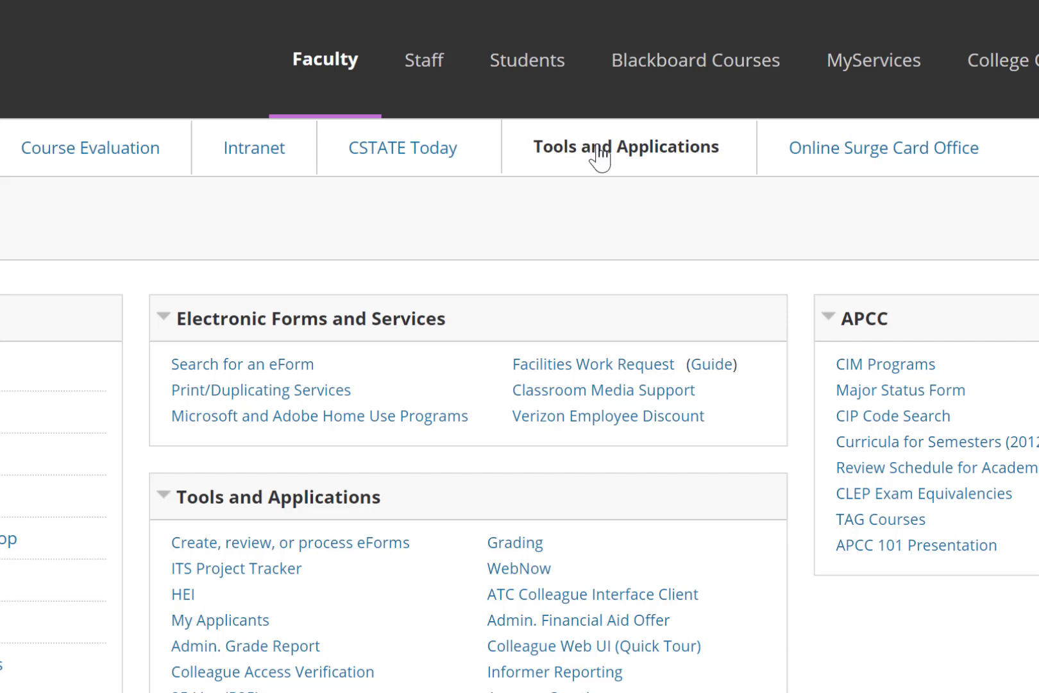
pyautogui.scroll(-3)
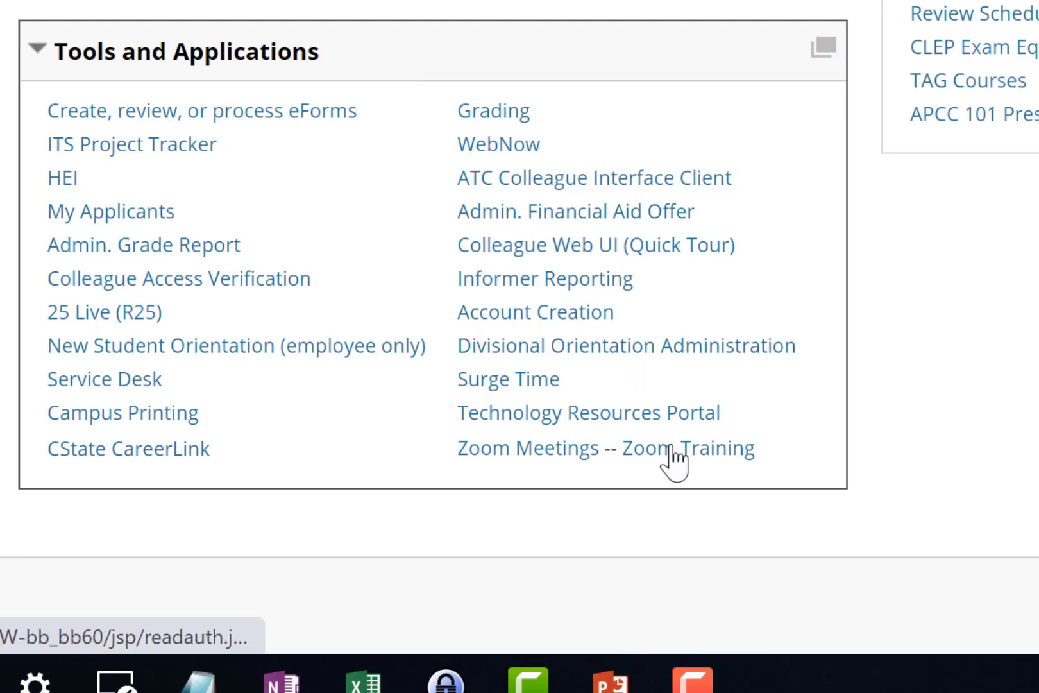
pyautogui.click(688, 448)
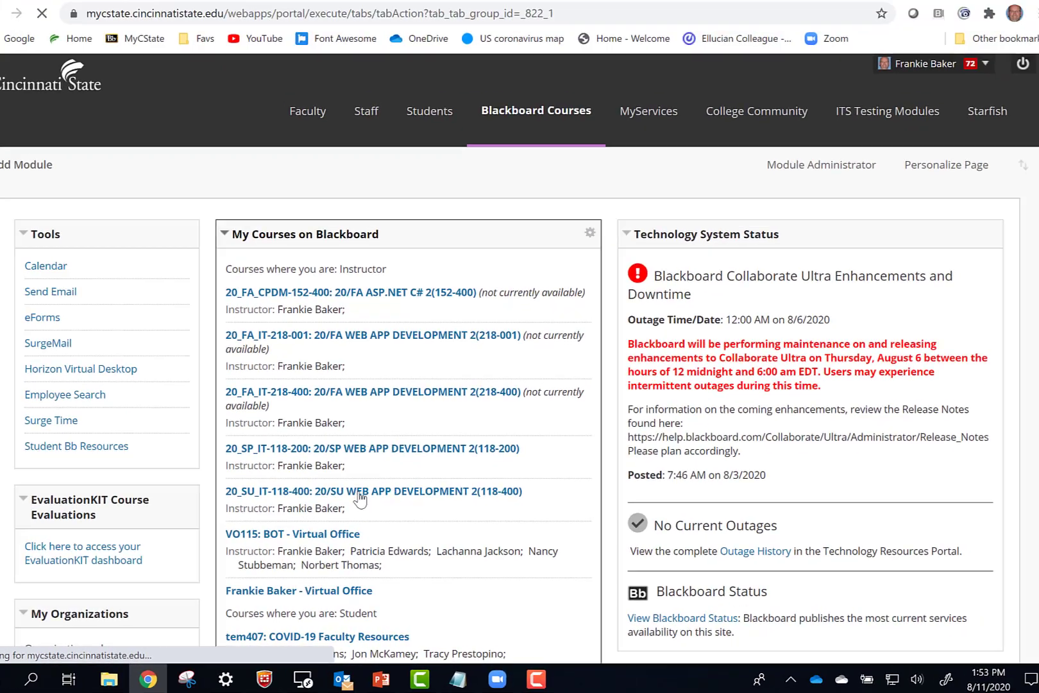
# In the WEB APP DEVELOPMENT 2 course, start a new course-menu tool link named Zoom
pyautogui.click(374, 490)
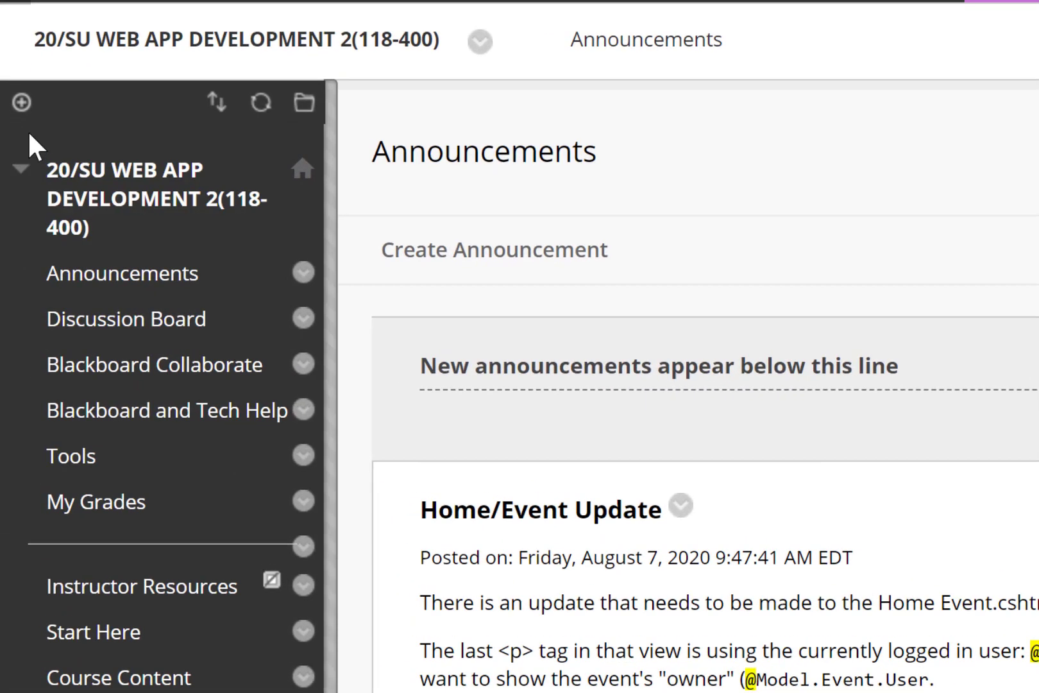
pyautogui.click(19, 102)
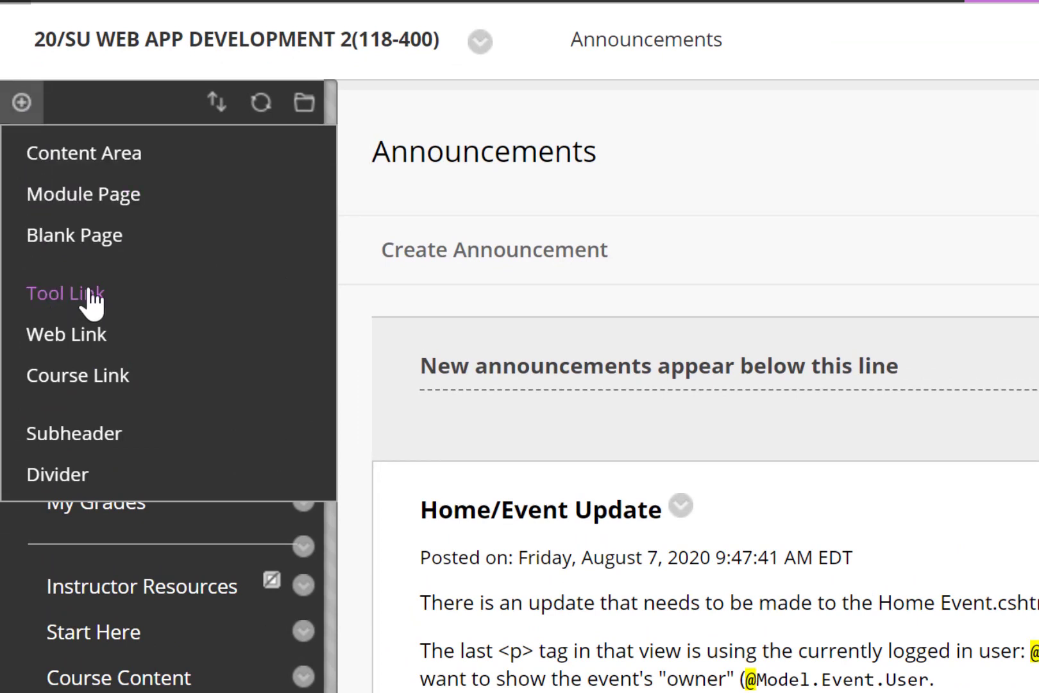
pyautogui.click(65, 292)
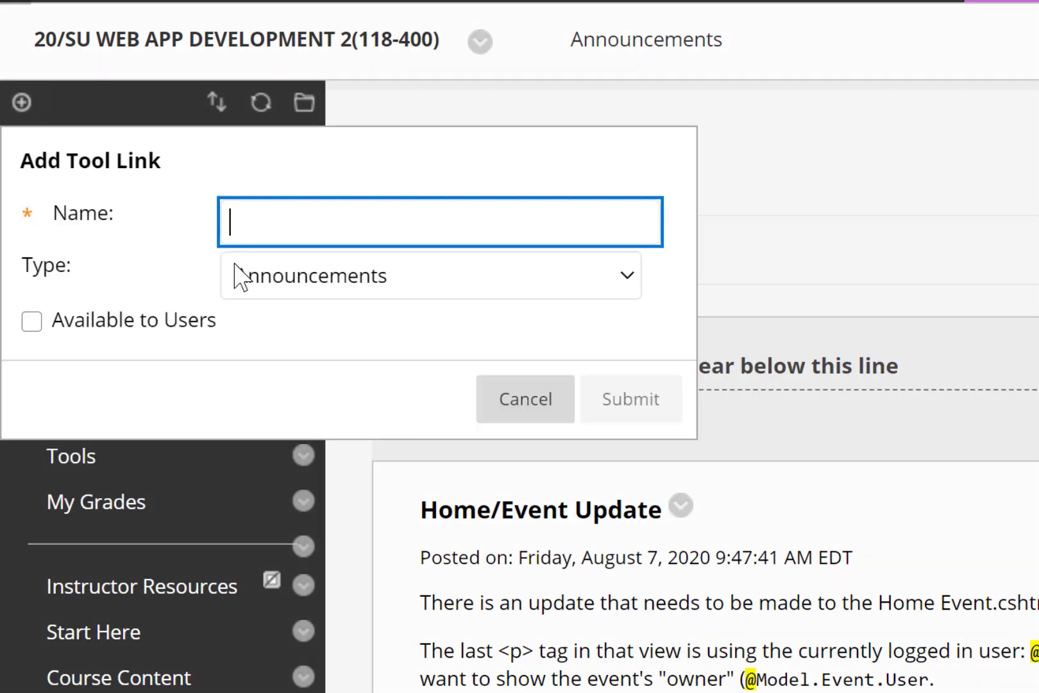
pyautogui.write('Zoom')
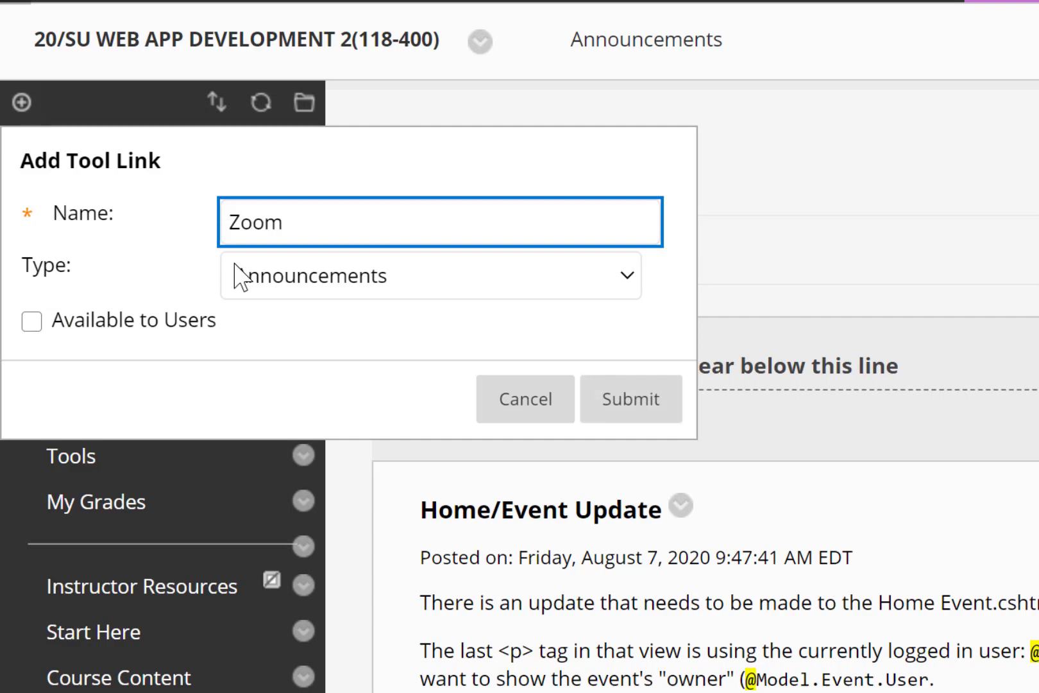
# Set the link type to Zoom Meeting, mark it Available to Users, and submit it
pyautogui.click(430, 276)
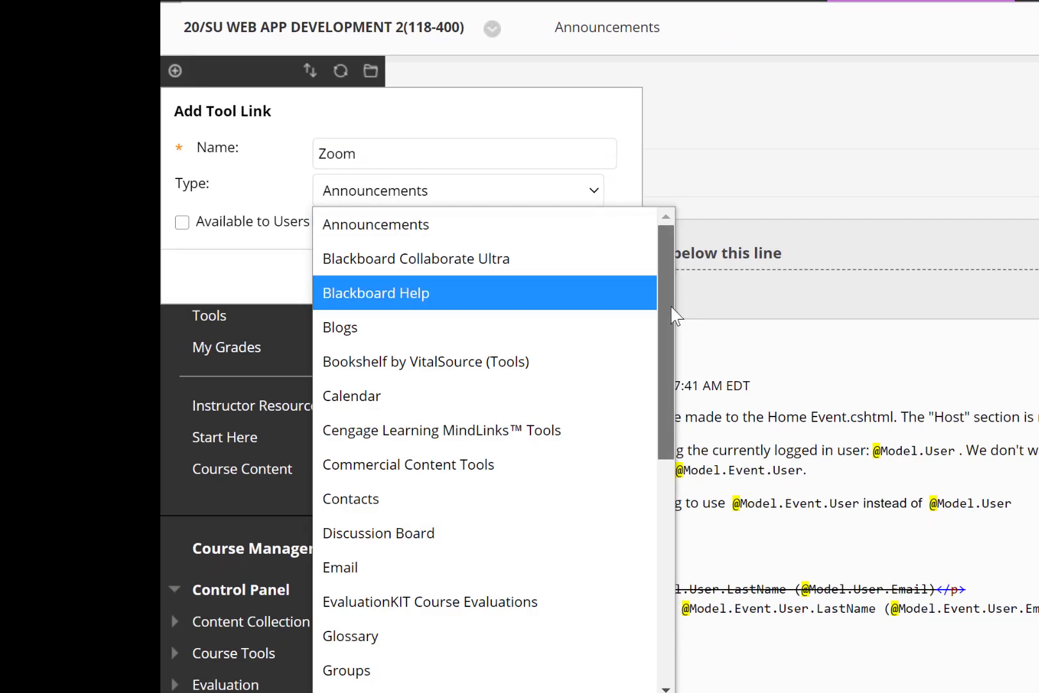
pyautogui.scroll(-3)
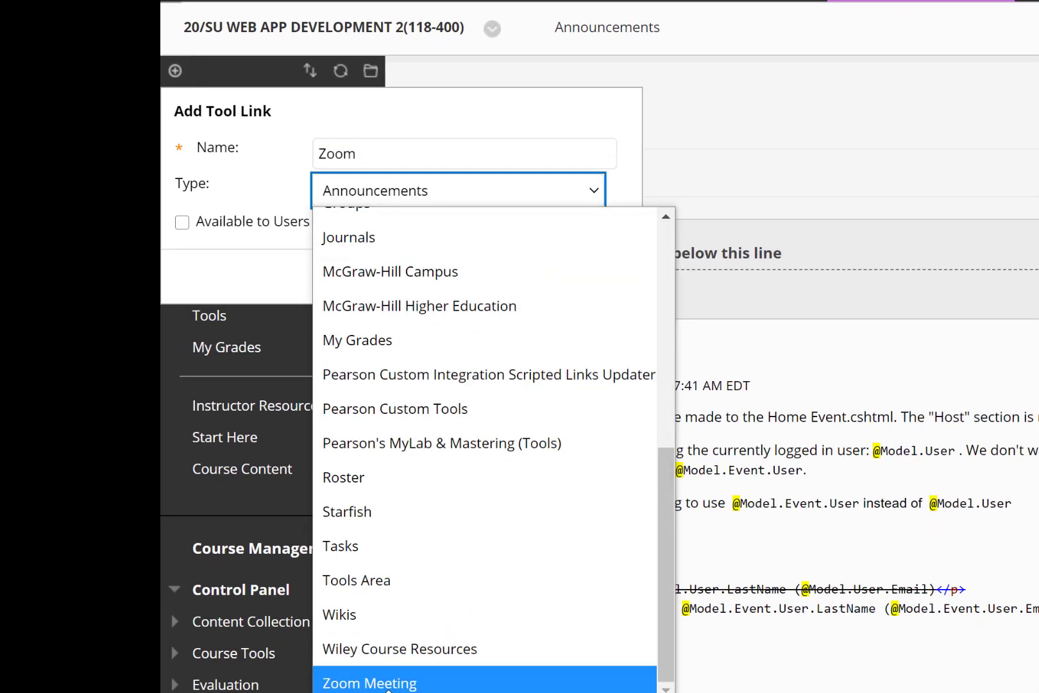
pyautogui.click(370, 682)
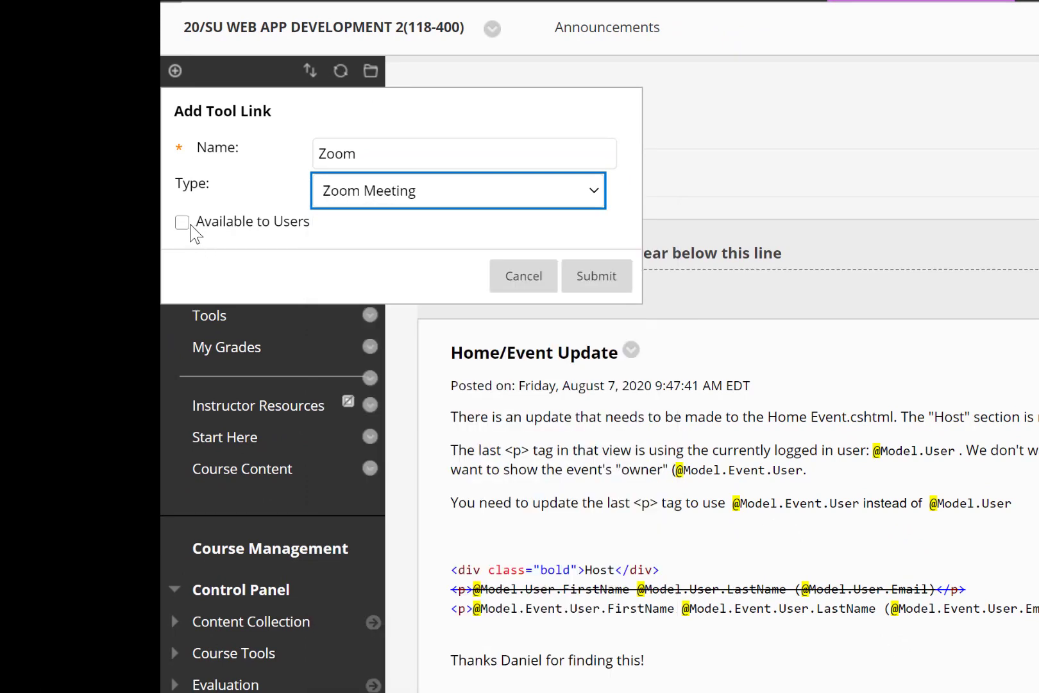
pyautogui.click(182, 222)
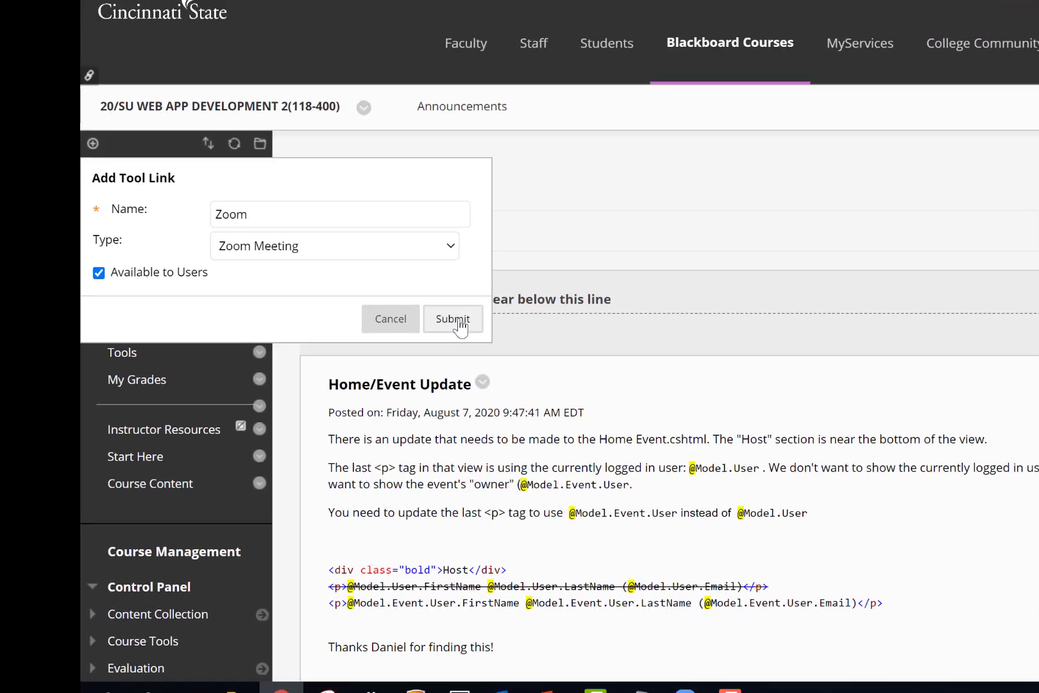
pyautogui.click(453, 320)
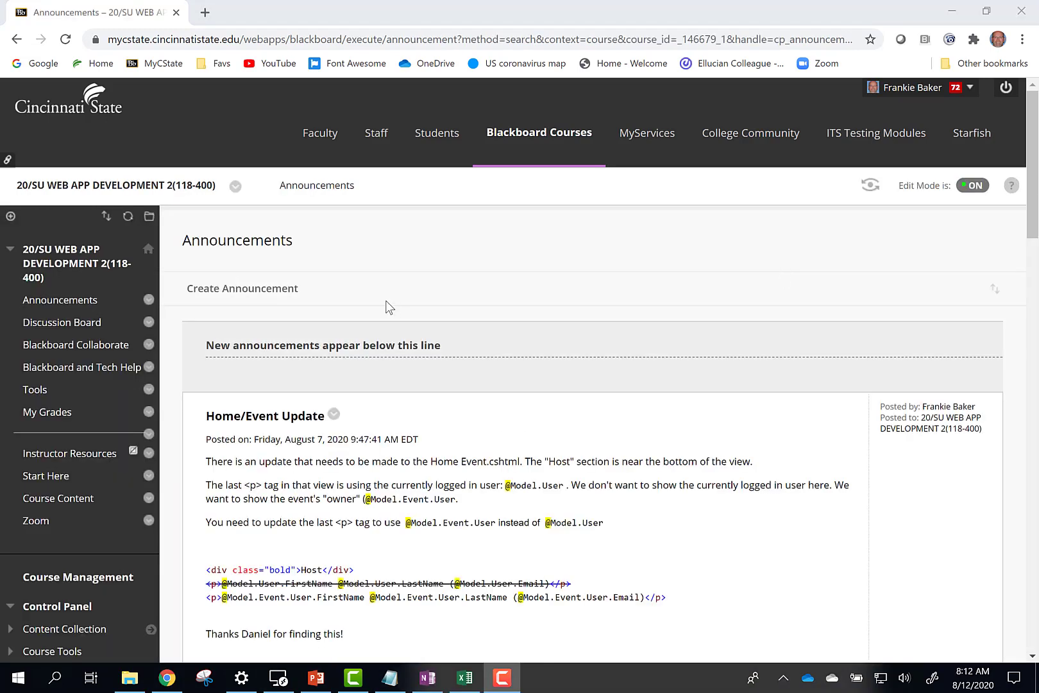
pyautogui.moveTo(392, 309)
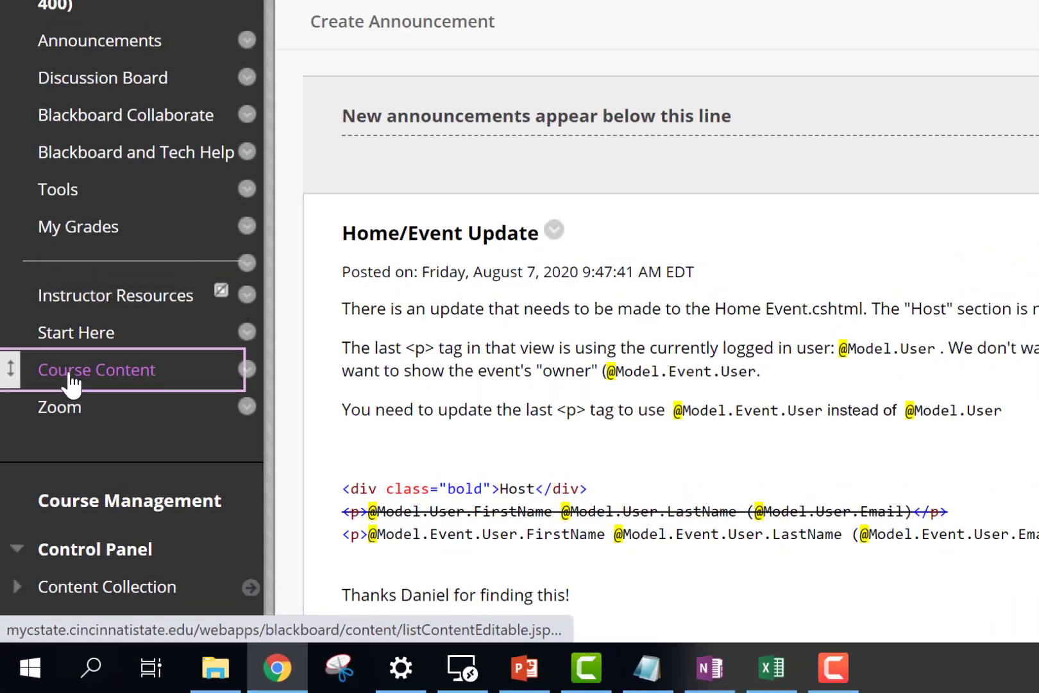
# Add a Zoom Meeting tool link to Course Content via Tools > More Tools, keeping the default name
pyautogui.click(97, 369)
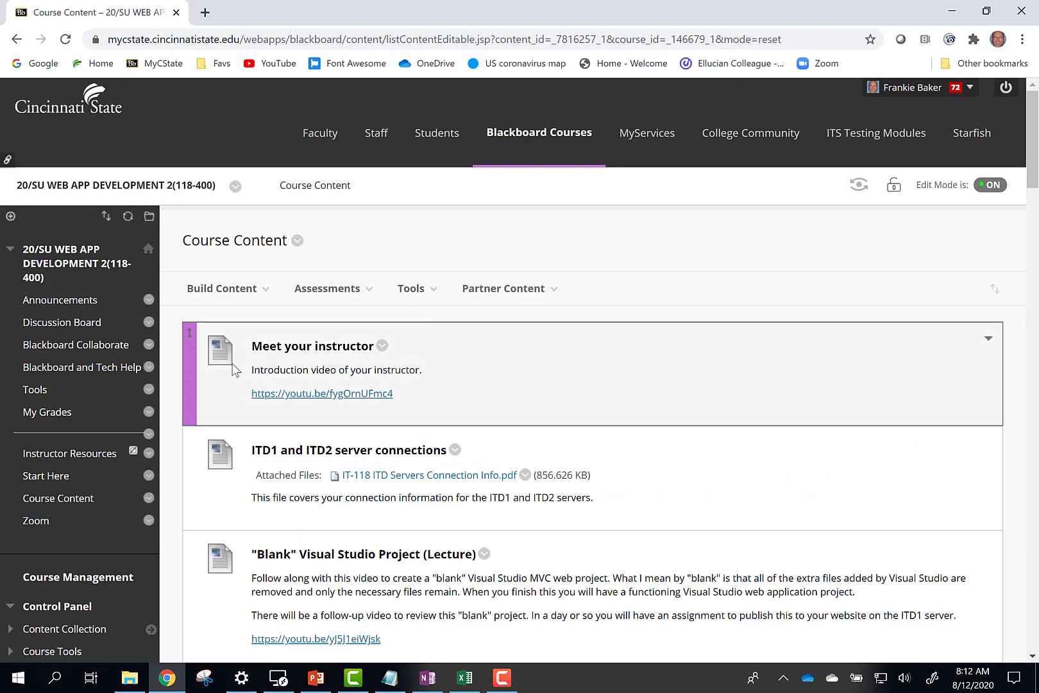
pyautogui.click(411, 288)
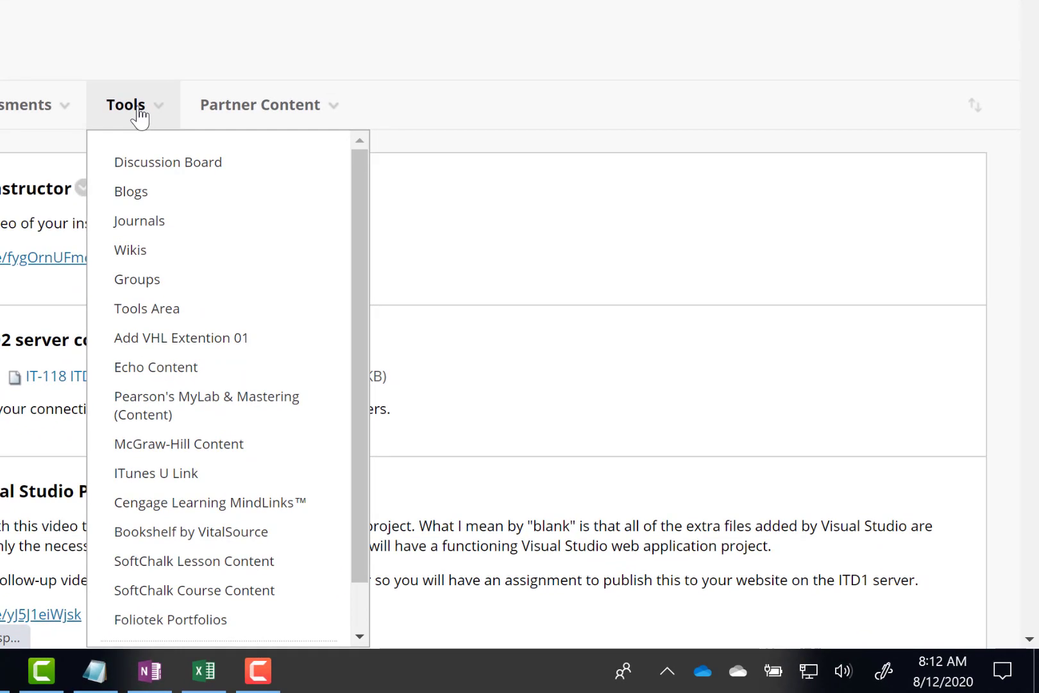
pyautogui.scroll(-3)
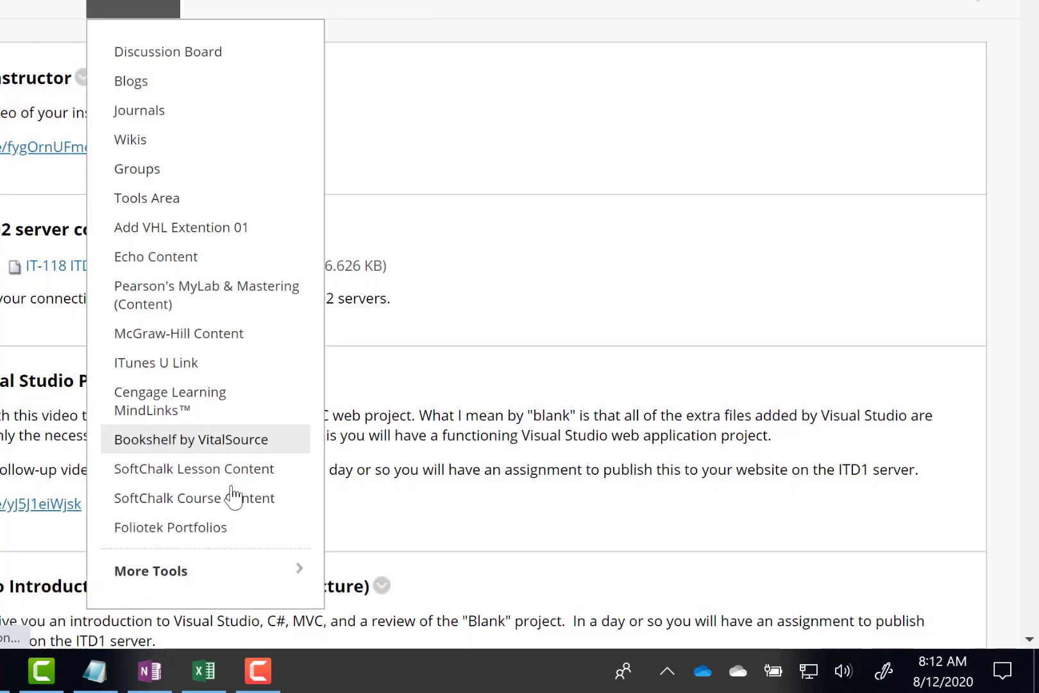
pyautogui.moveTo(264, 582)
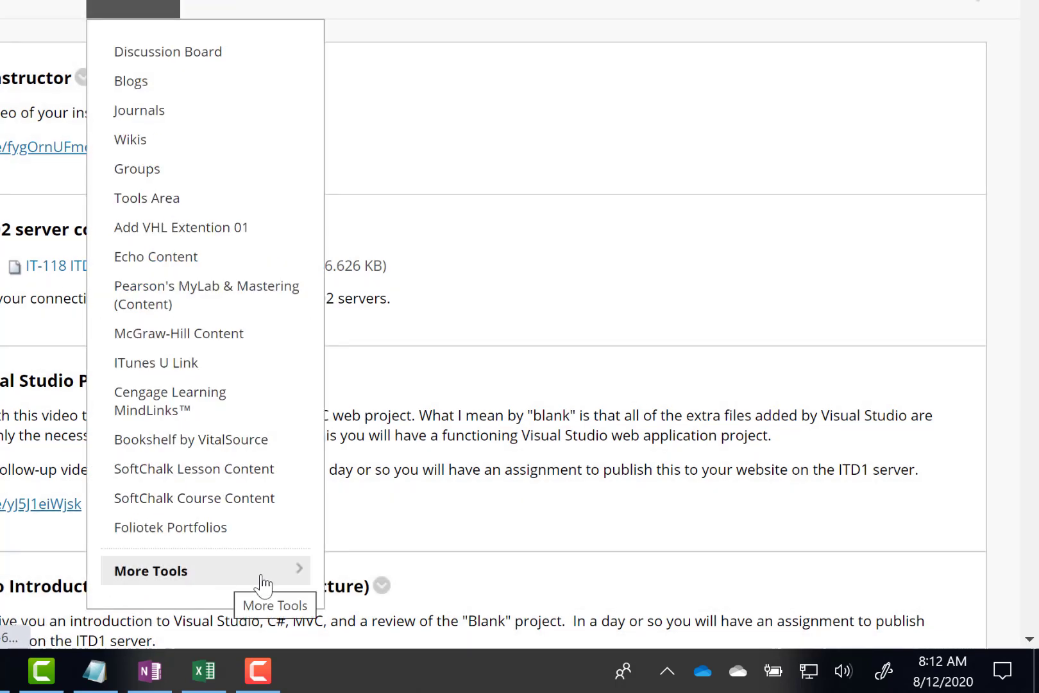
pyautogui.click(151, 571)
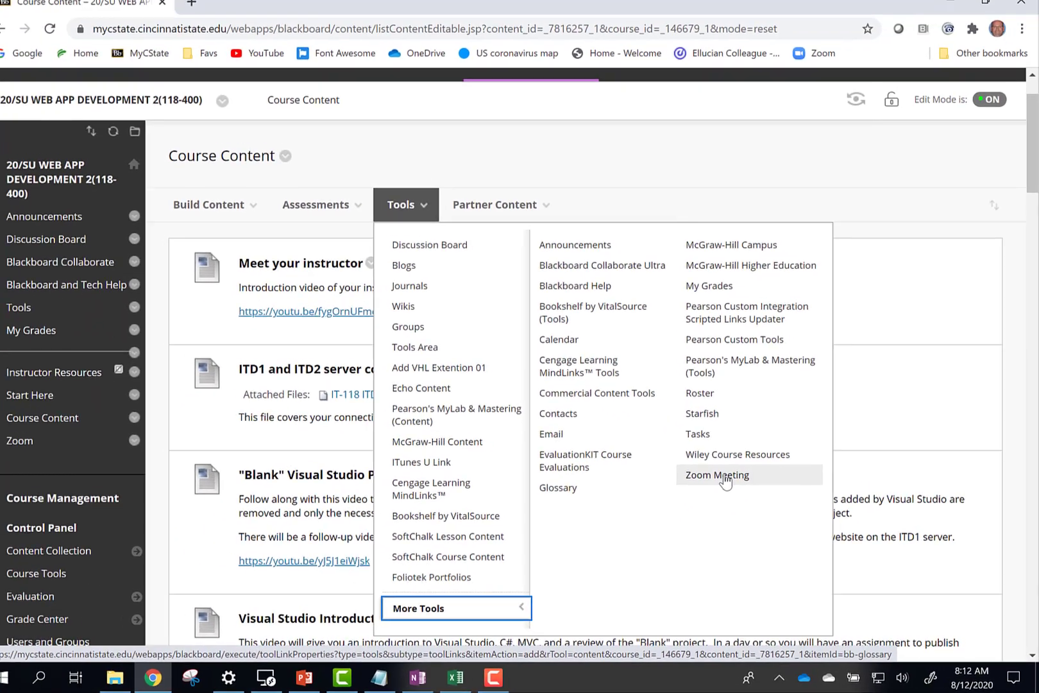
pyautogui.click(716, 475)
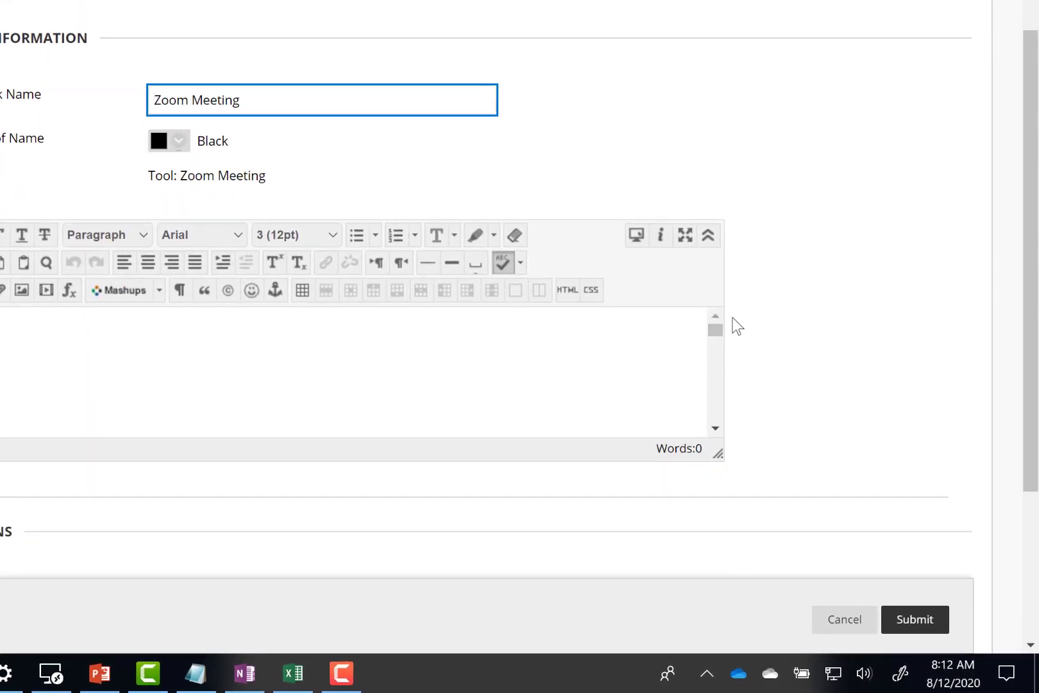
pyautogui.scroll(-3)
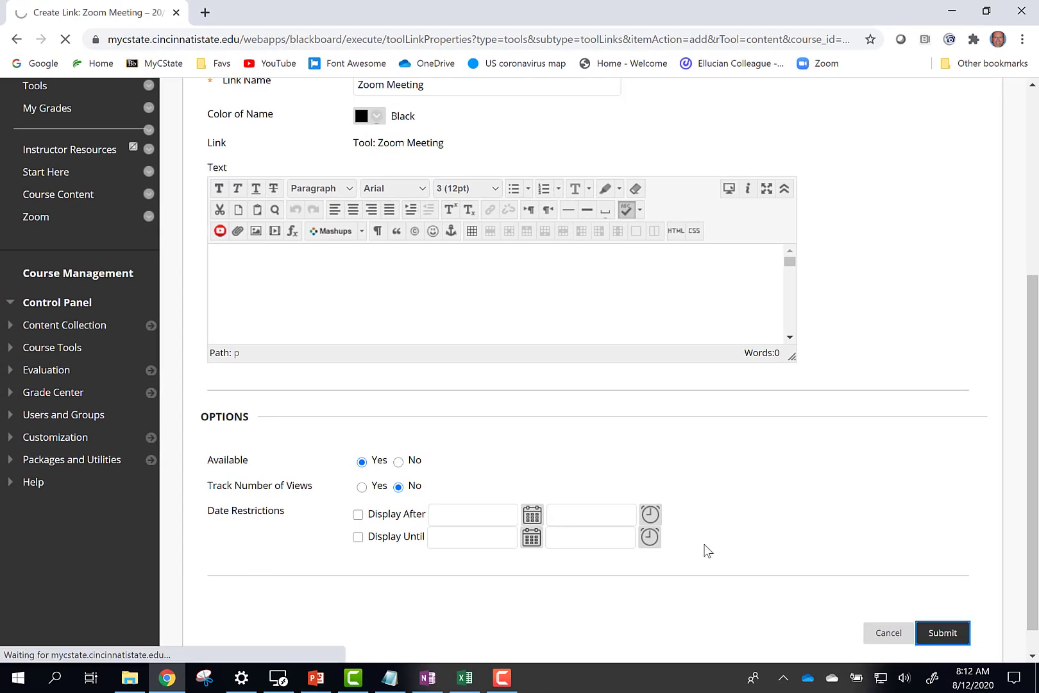
pyautogui.click(942, 633)
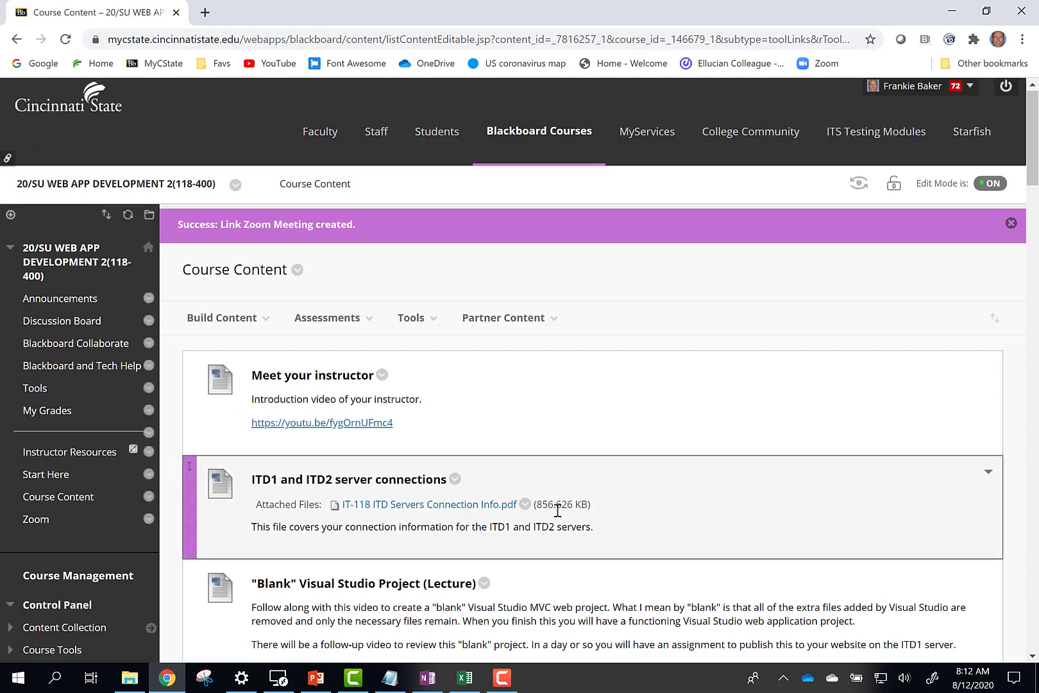
# Scroll to the bottom of Course Content and launch the new Zoom Meeting item
pyautogui.scroll(-3)
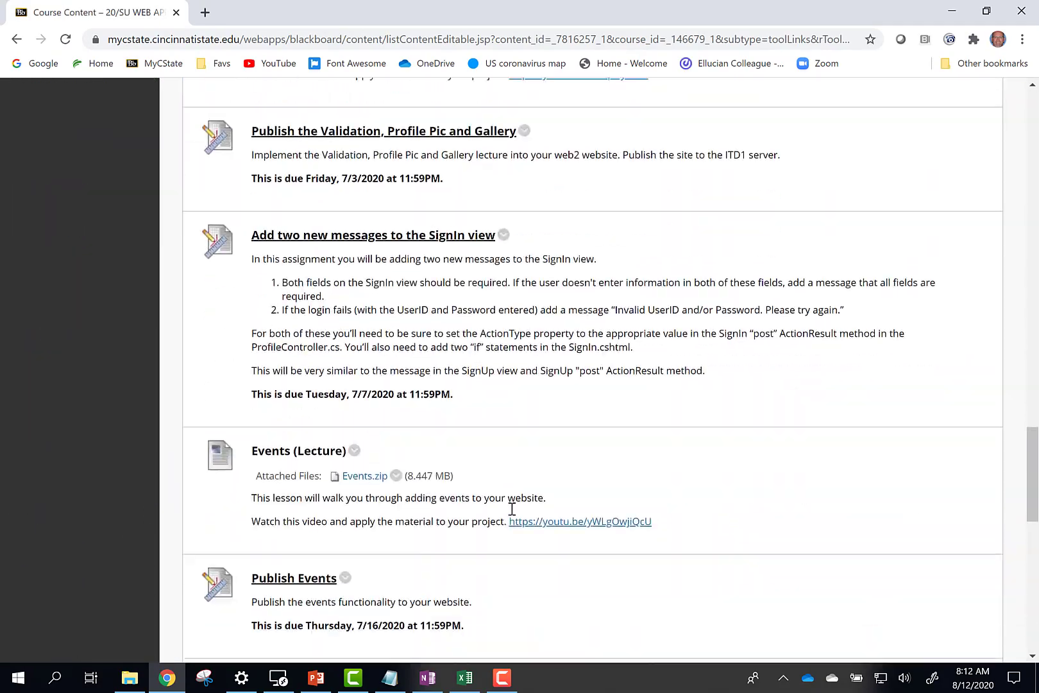
pyautogui.scroll(-3)
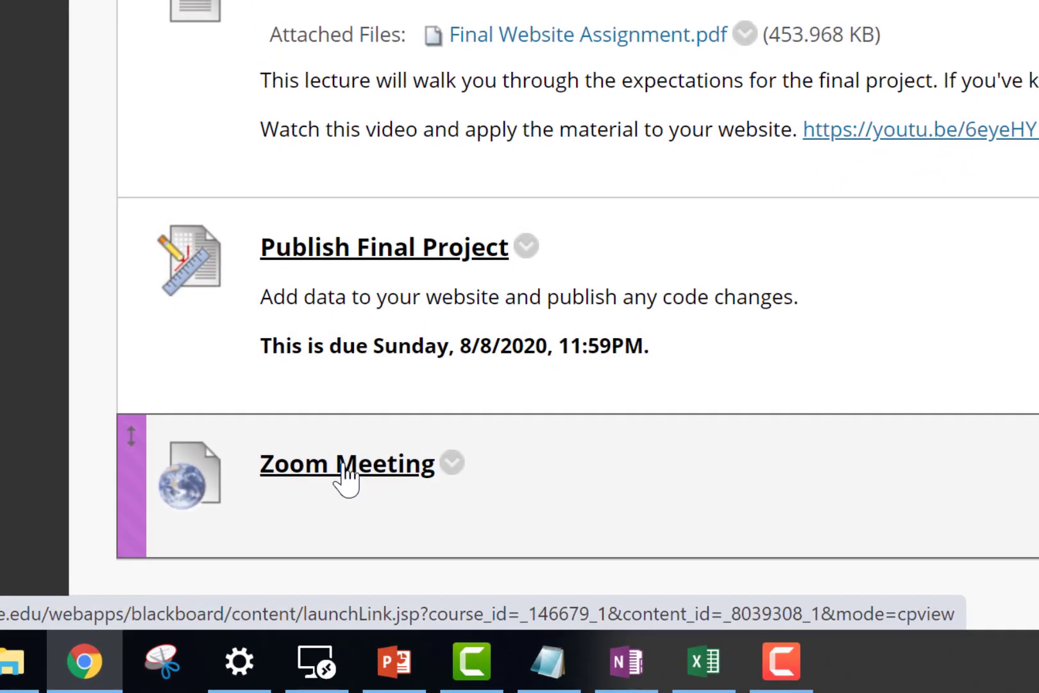
pyautogui.click(346, 464)
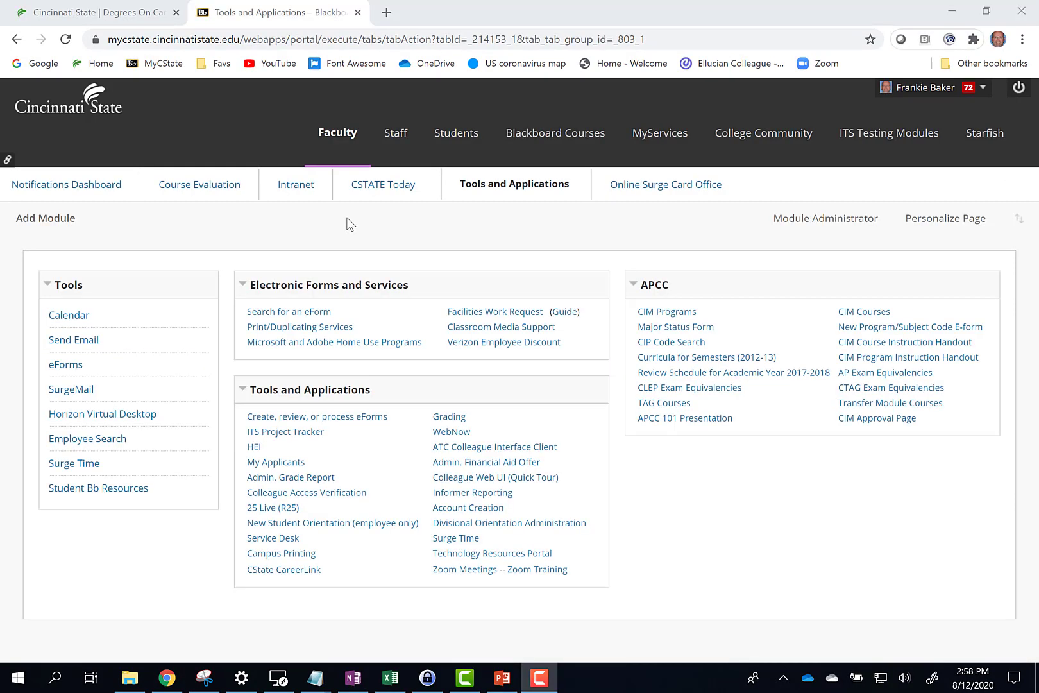
pyautogui.moveTo(378, 225)
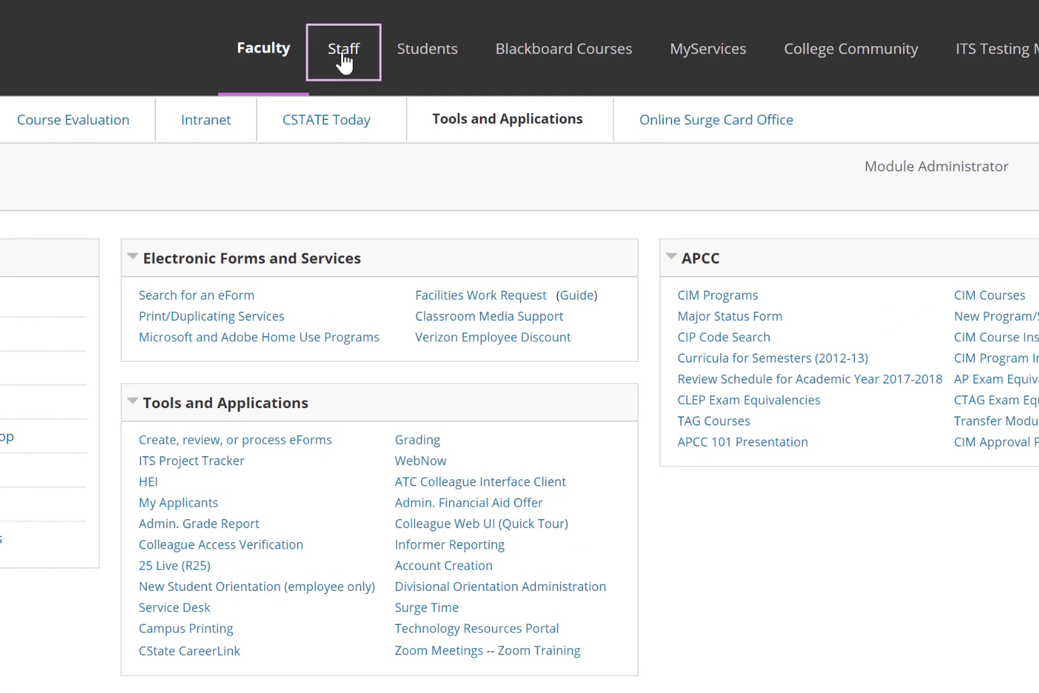
# From the Faculty Tools and Applications module, follow the Zoom Meetings -- Zoom Training link
pyautogui.click(263, 47)
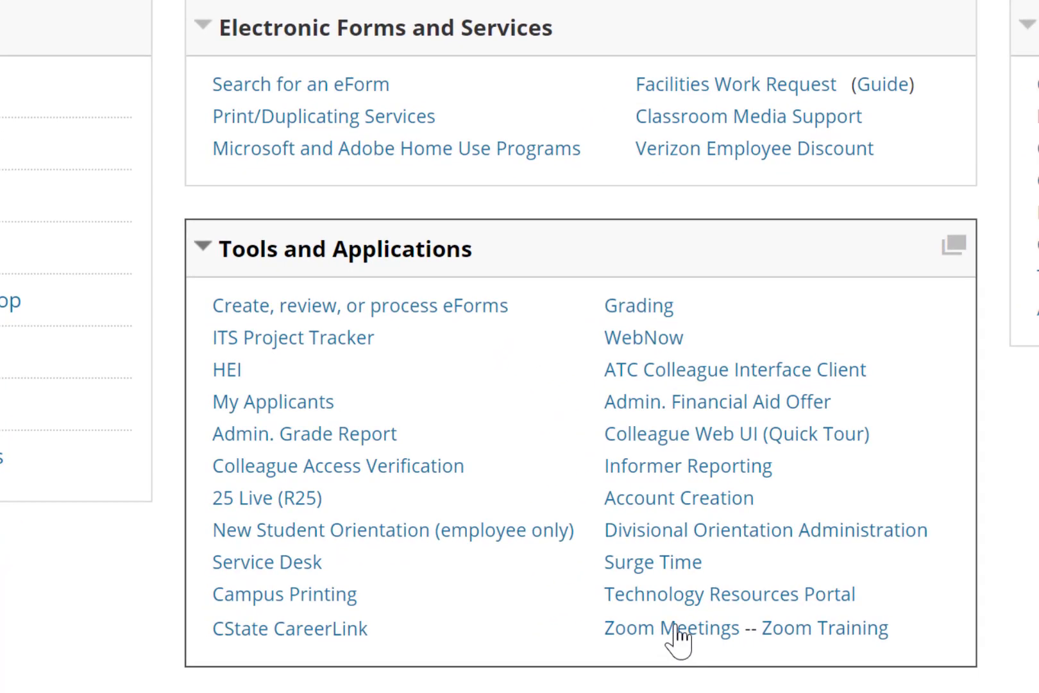
pyautogui.click(671, 627)
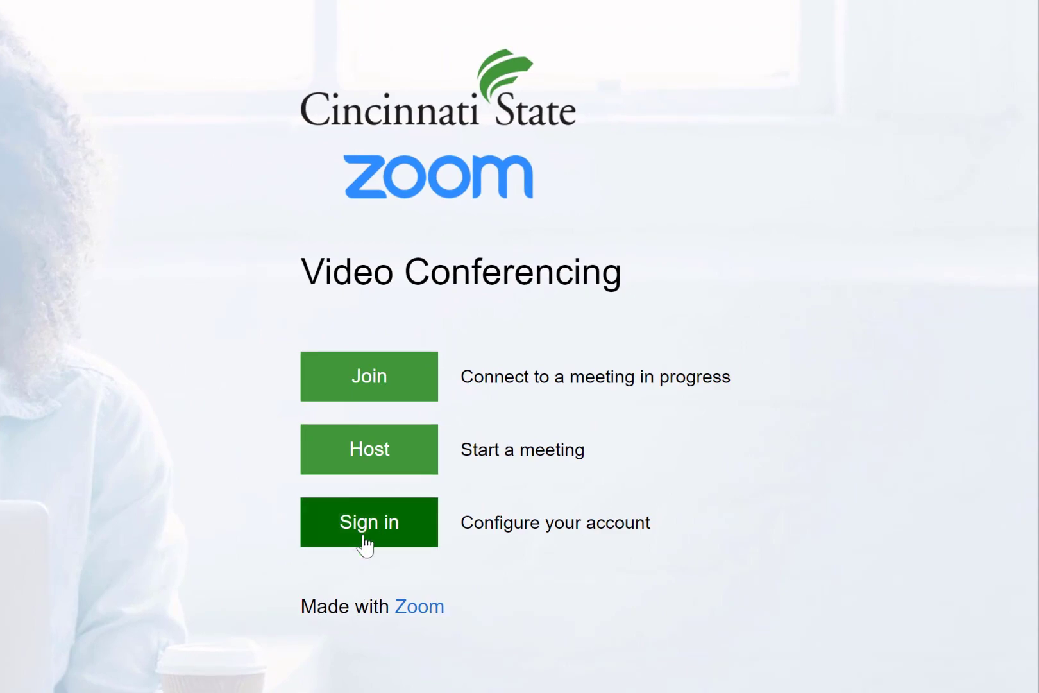
# Sign in to campus Zoom with the faculty username and password via Cincinnati State single sign-on
pyautogui.click(369, 522)
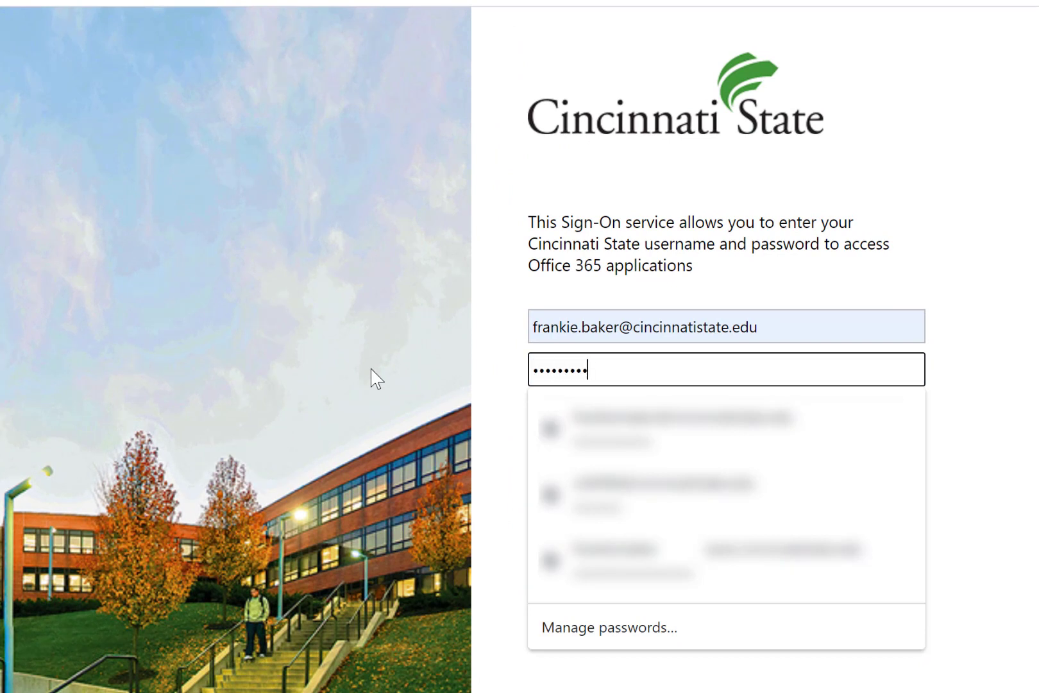
pyautogui.write('•••')
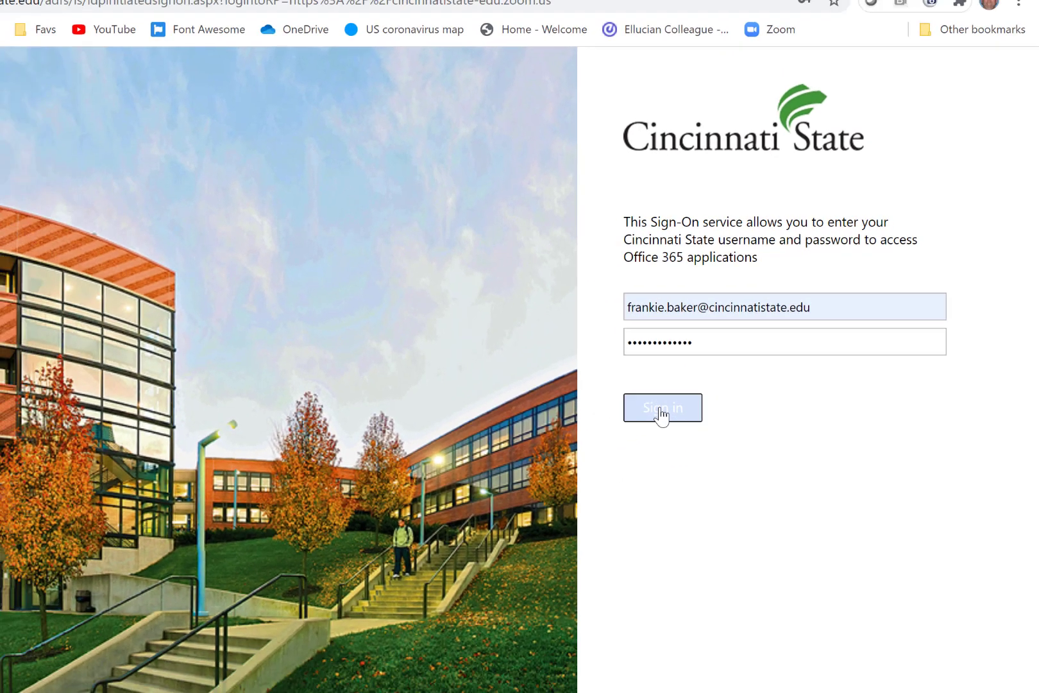
pyautogui.click(662, 407)
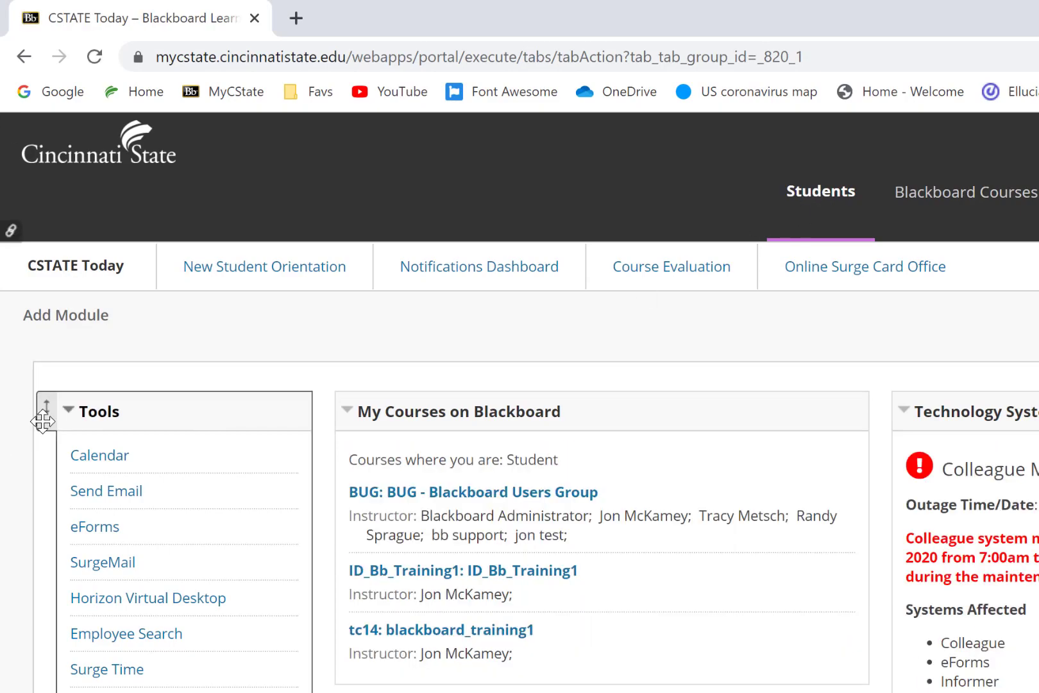
# From the Students tab's Quick Links, follow the Zoom Meetings link to the campus Zoom portal
pyautogui.click(74, 267)
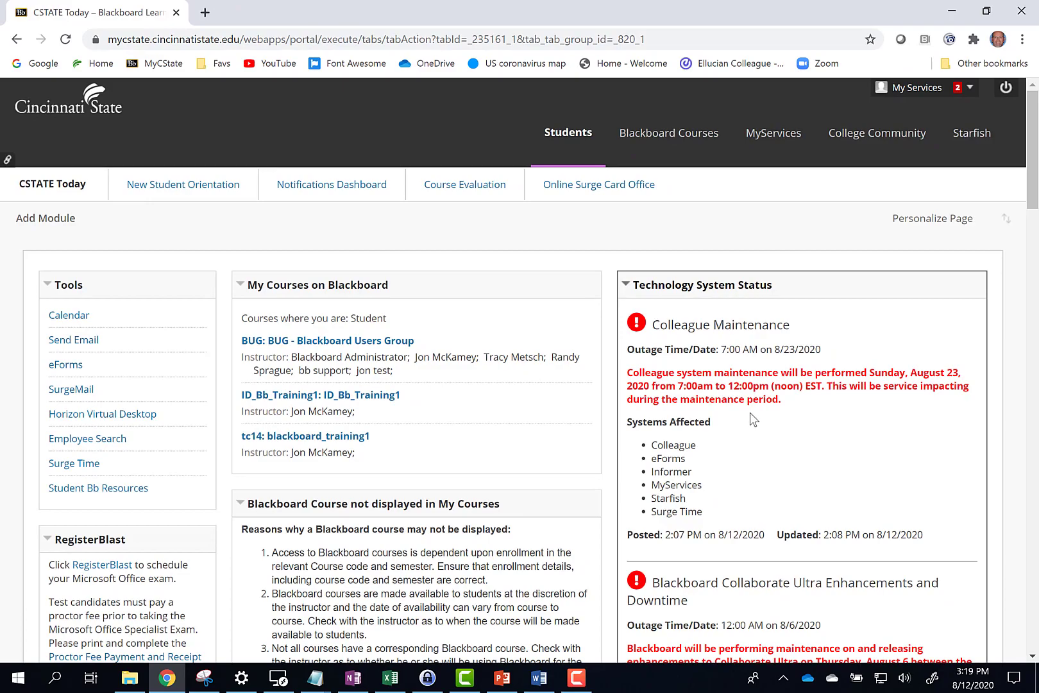
pyautogui.scroll(-3)
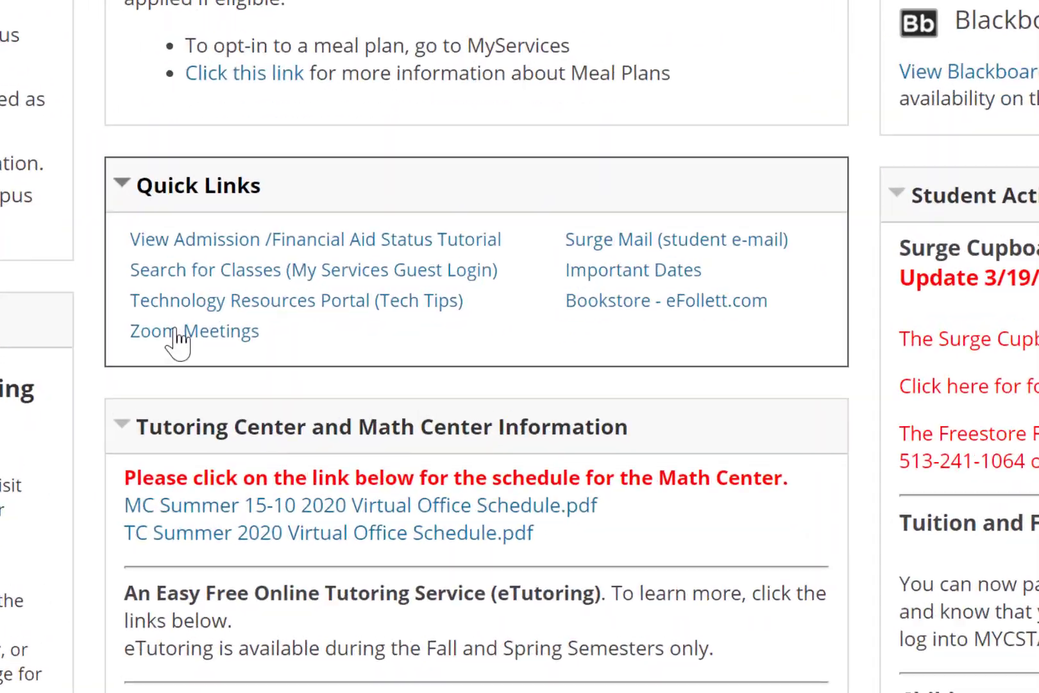
pyautogui.scroll(-3)
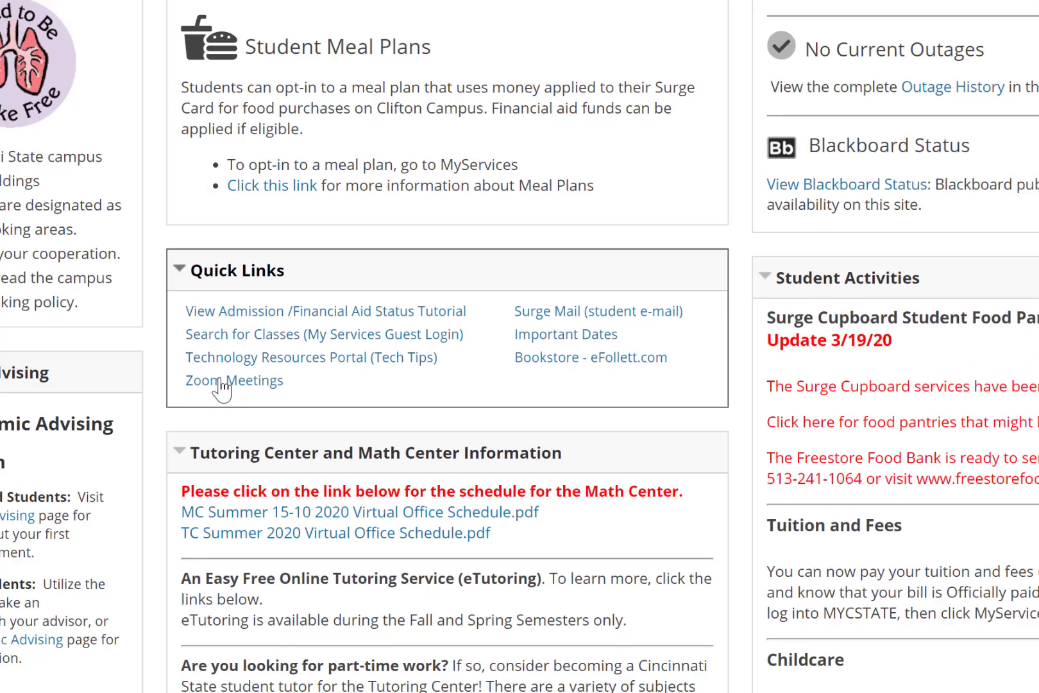
pyautogui.click(234, 382)
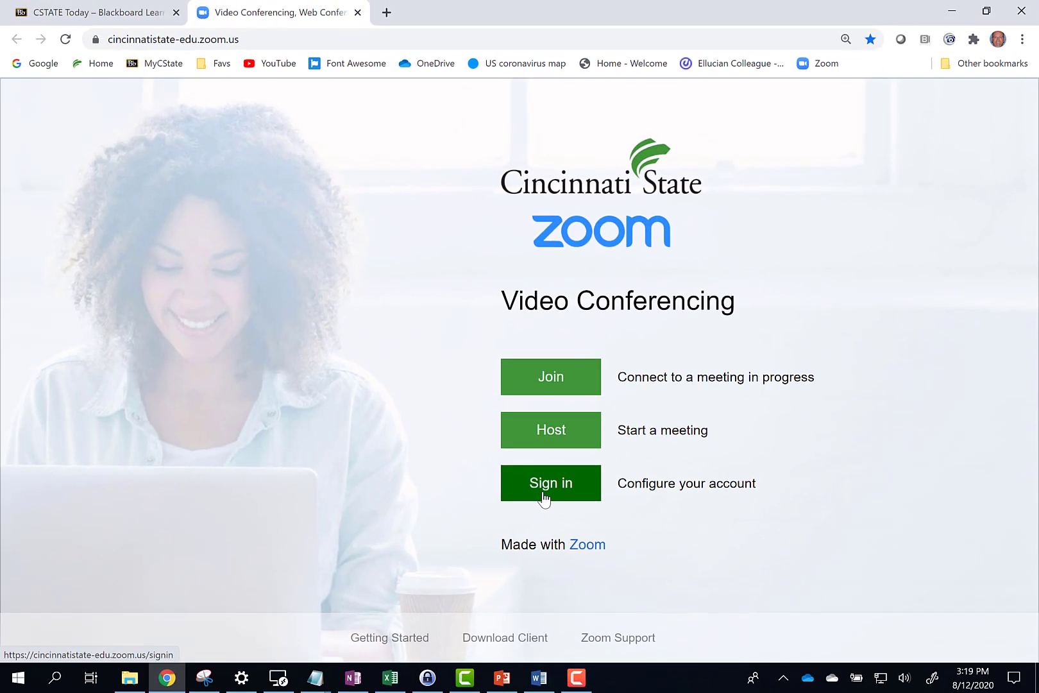
# Sign in to campus Zoom as 'mtservices' and reach that account's licensed Zoom profile page
pyautogui.click(550, 483)
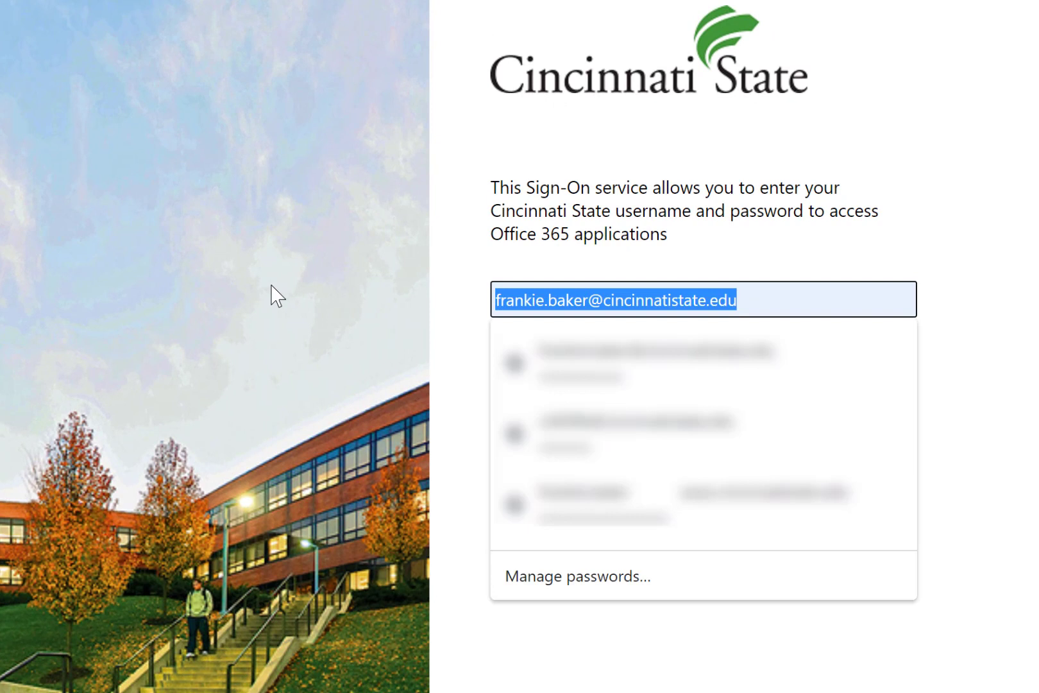
pyautogui.write('mtserv')
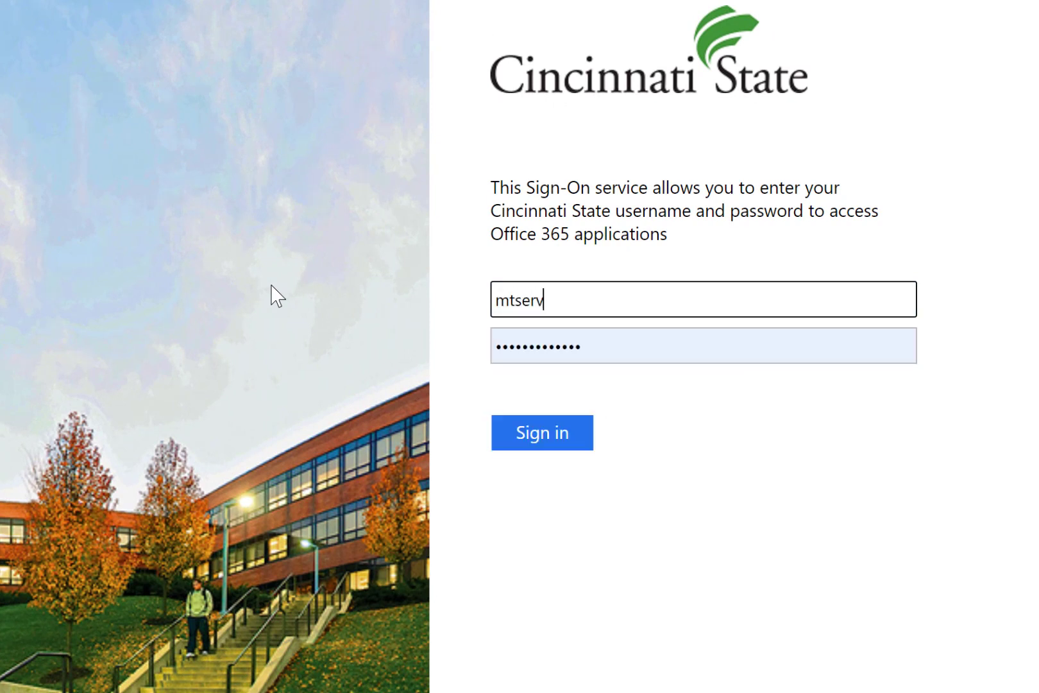
pyautogui.write('ices')
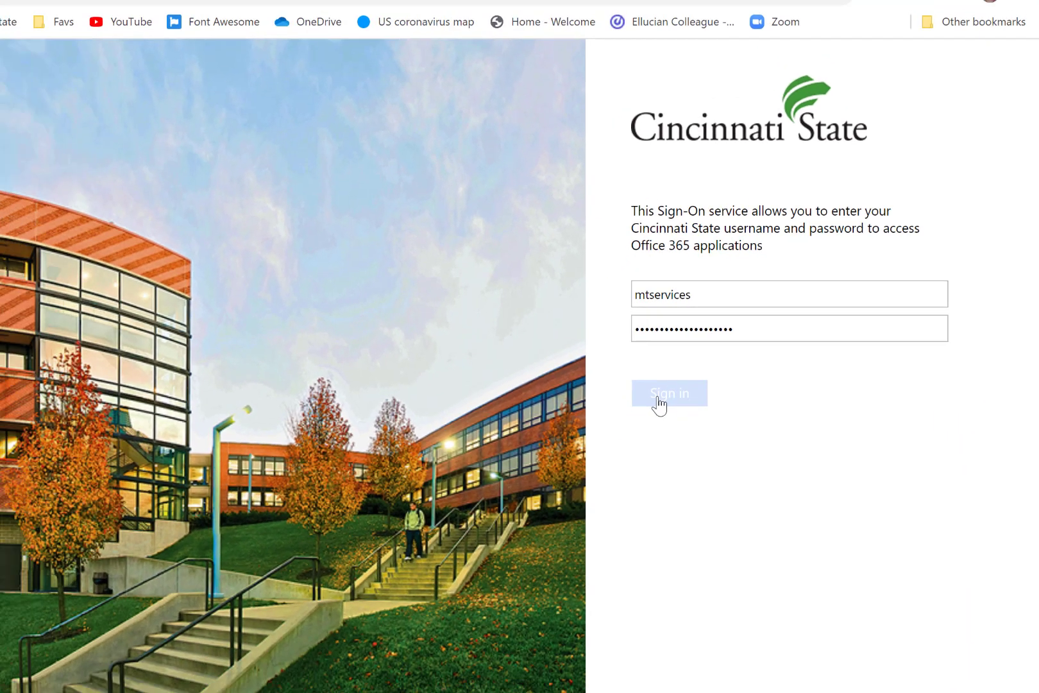
pyautogui.click(668, 393)
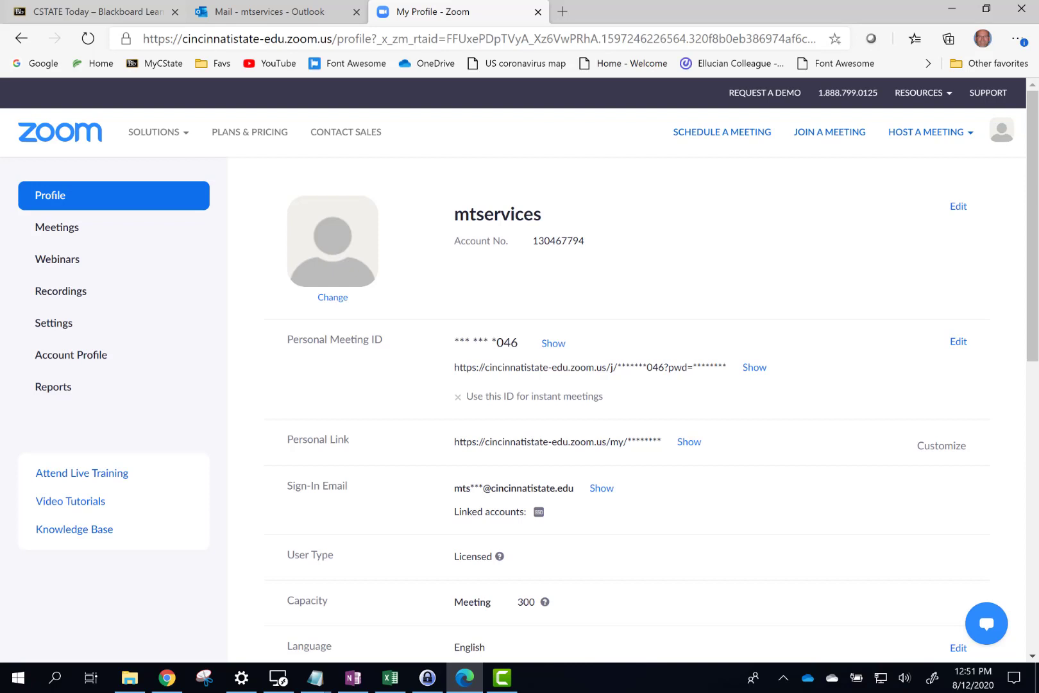
pyautogui.click(502, 677)
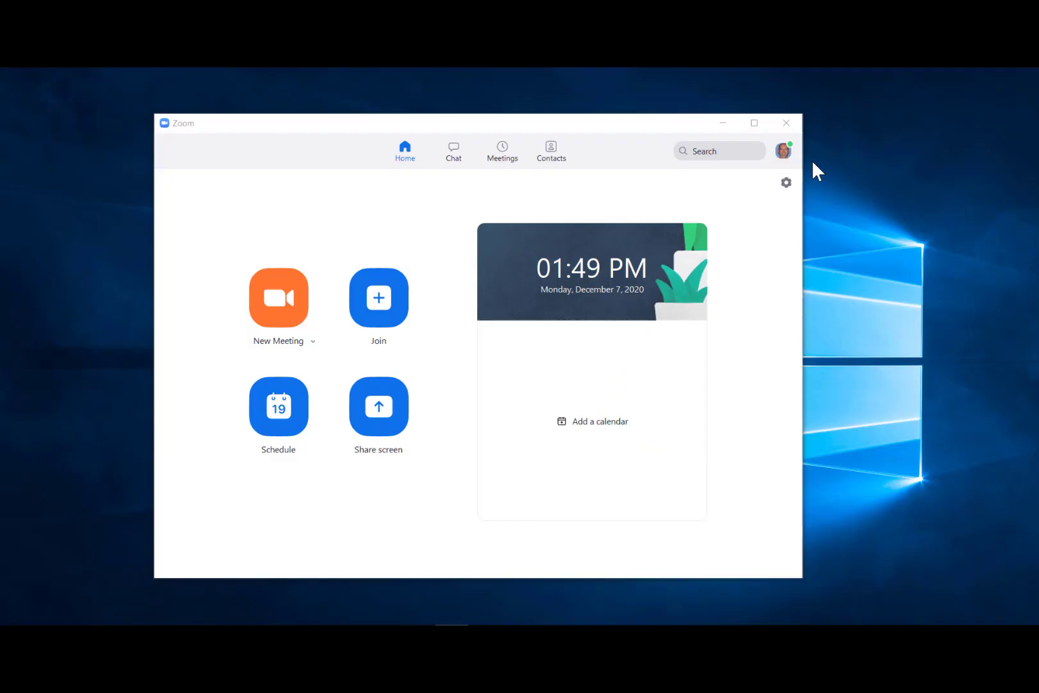
# Run Check for Updates from the profile menu, confirming Zoom 5.4.3 is current
pyautogui.click(783, 150)
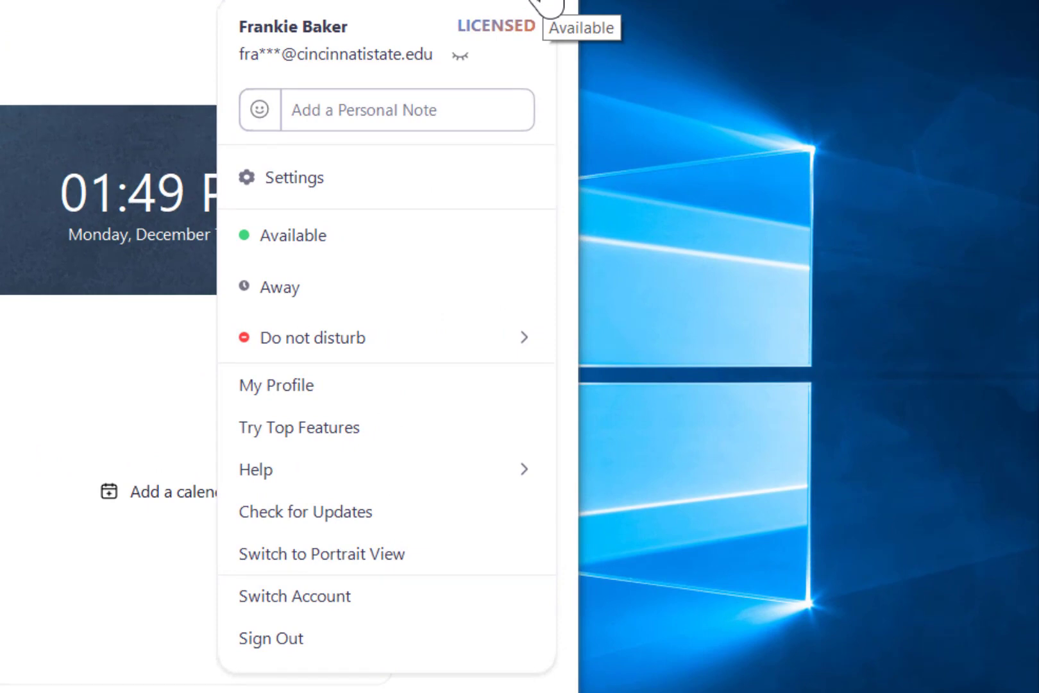
pyautogui.click(305, 511)
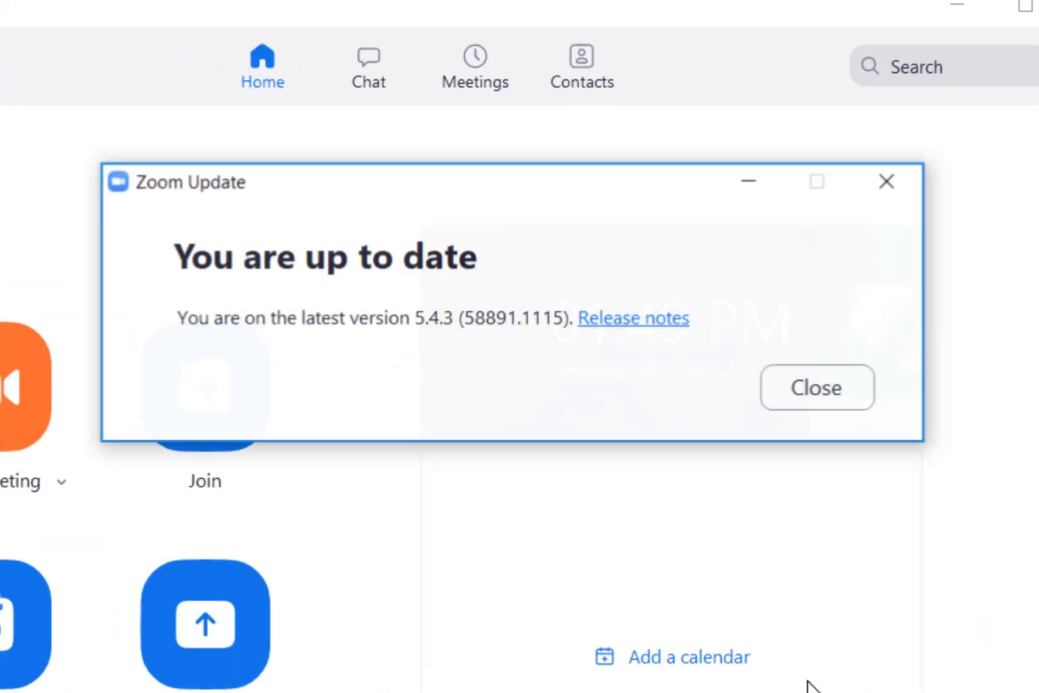